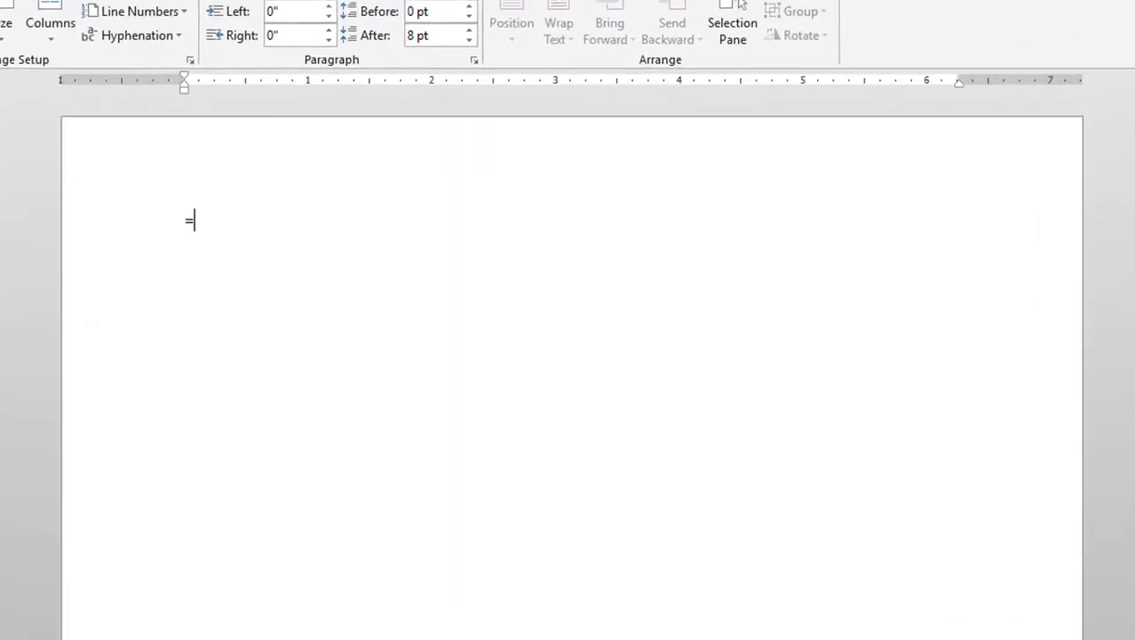
- Generate four paragraphs of filler text with =RAND(4,8)
text(RAND()
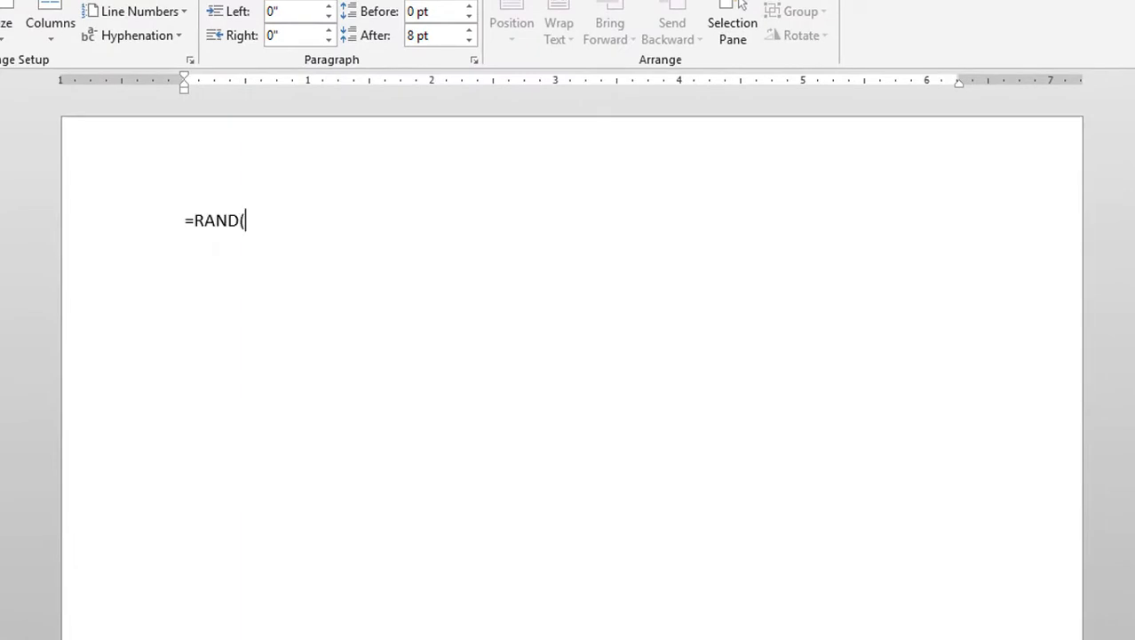
text(4,8)
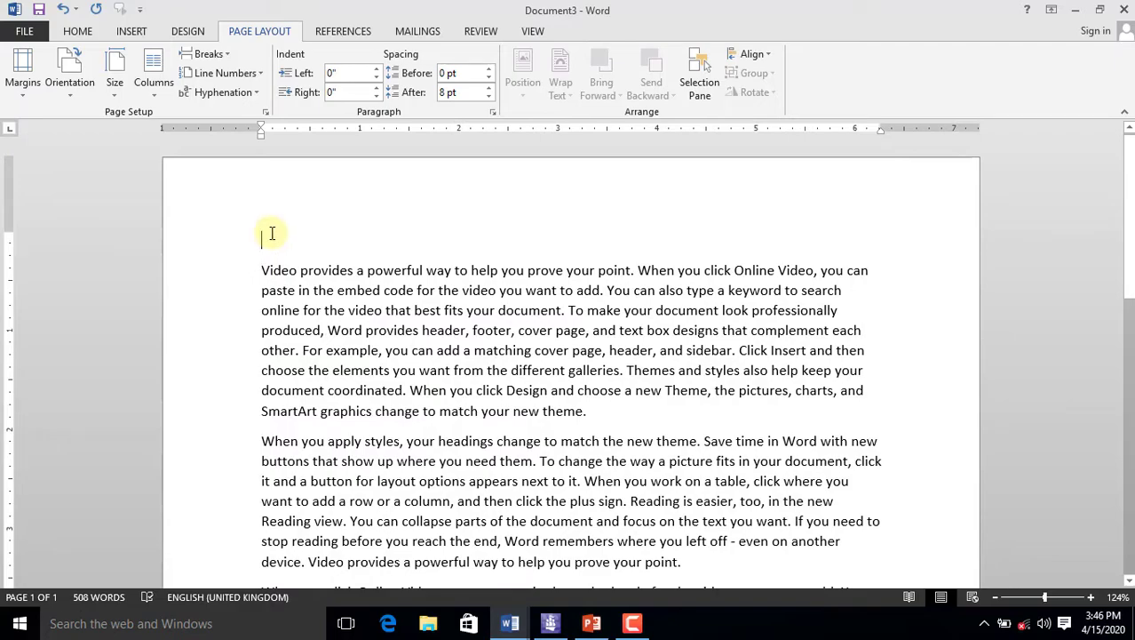
- Add a centered EDUCATIONAL RESOURCES title (Ctrl+E) and justify the first paragraph (Ctrl+J)
text(EDU)
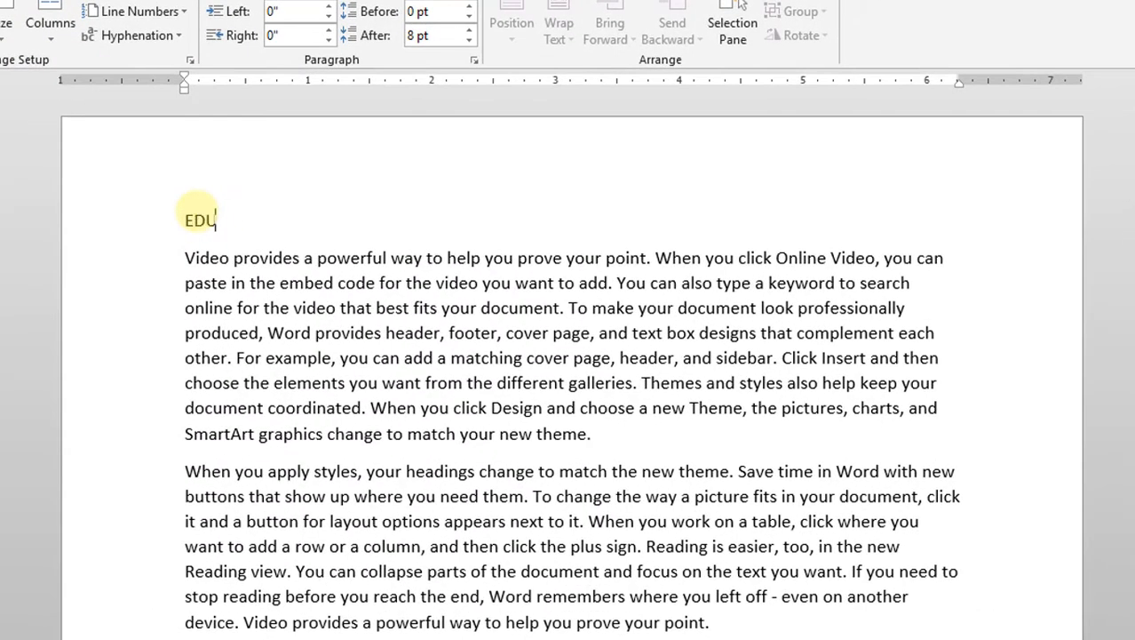
text(CATION)
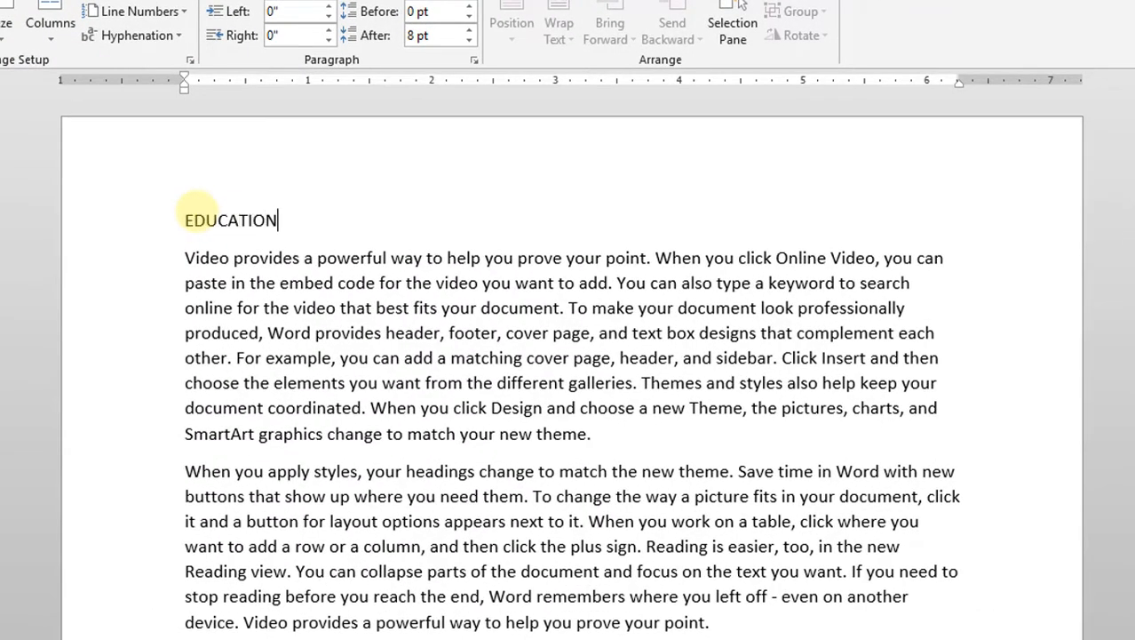
text(AL RES)
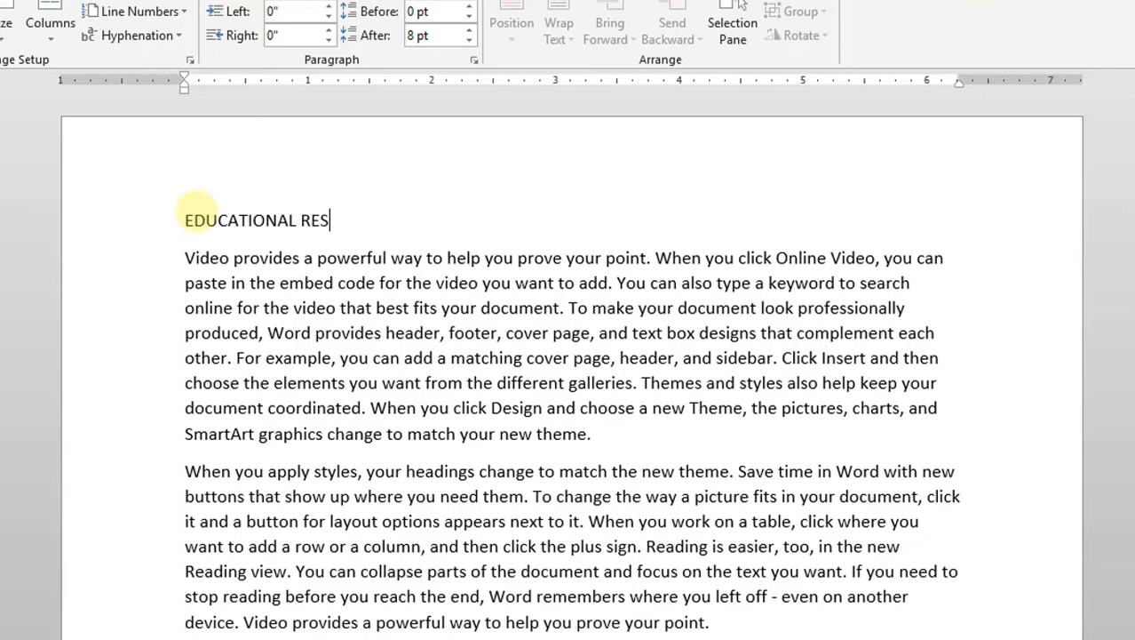
text(OURC)
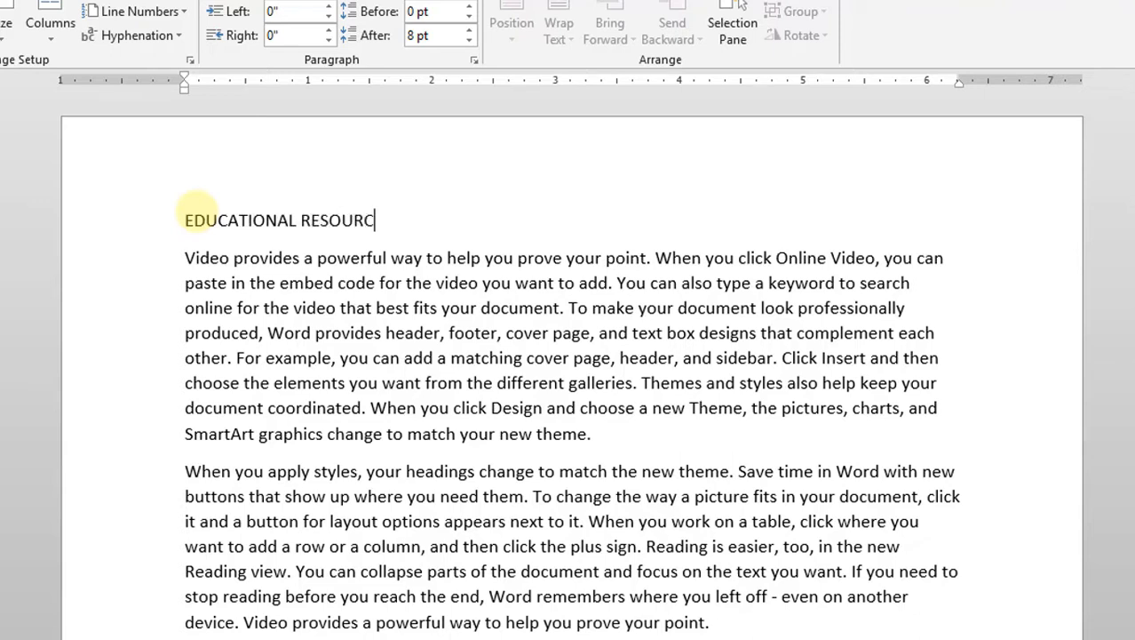
text(ES)
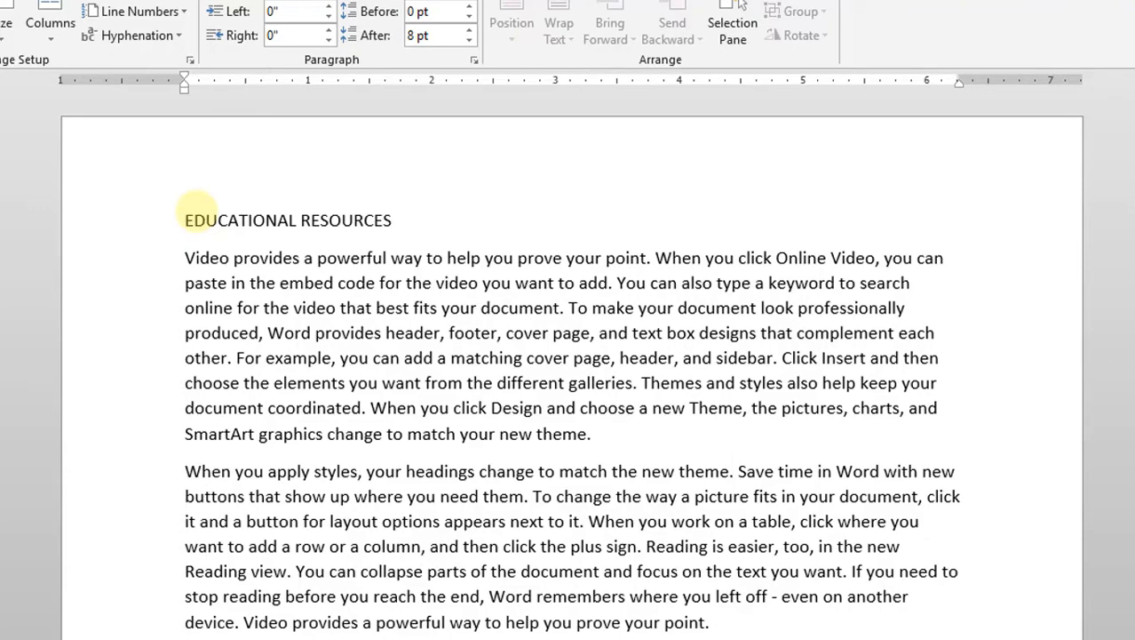
key(ctrl+e)
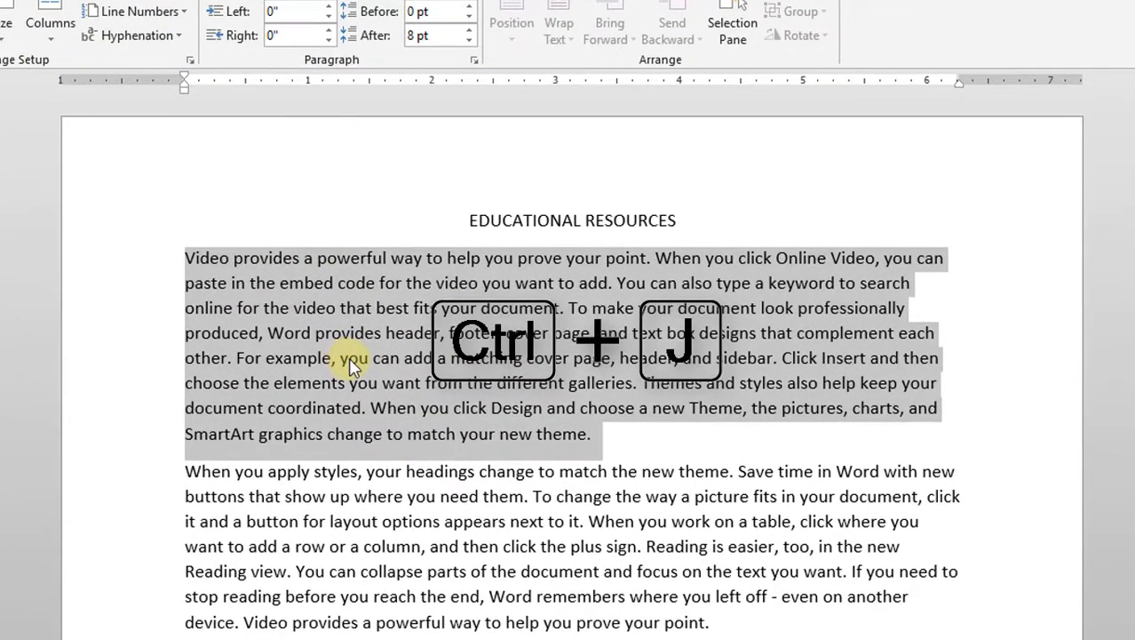
key(ctrl+j)
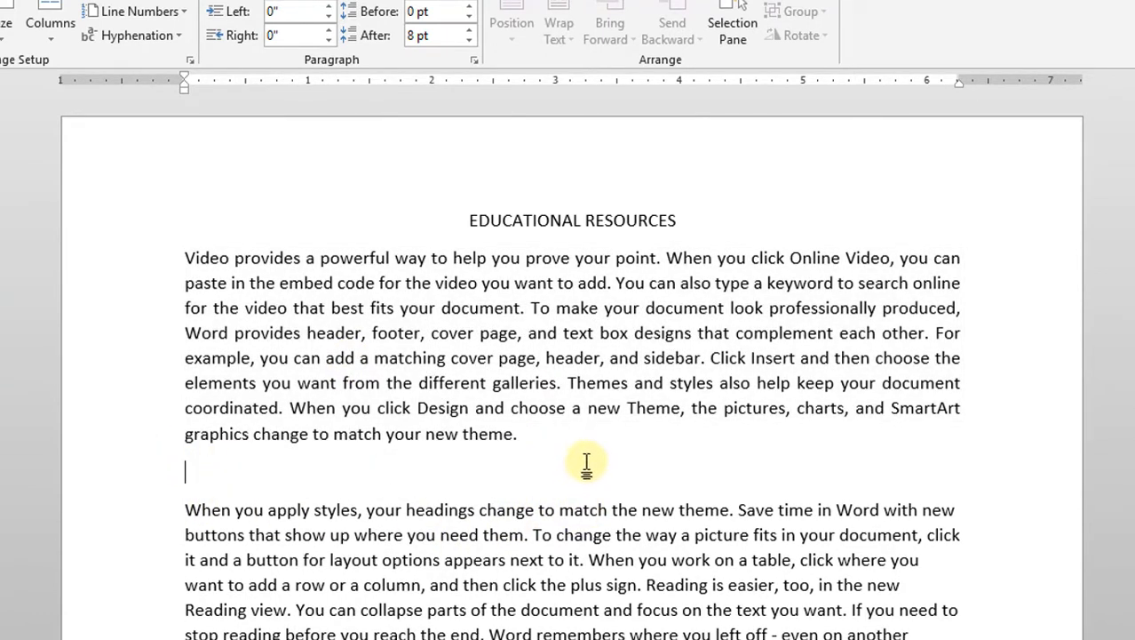
- Add a PUBLIC SCHOOLS subheading above the second paragraph and justify that section
text(PUBLI)
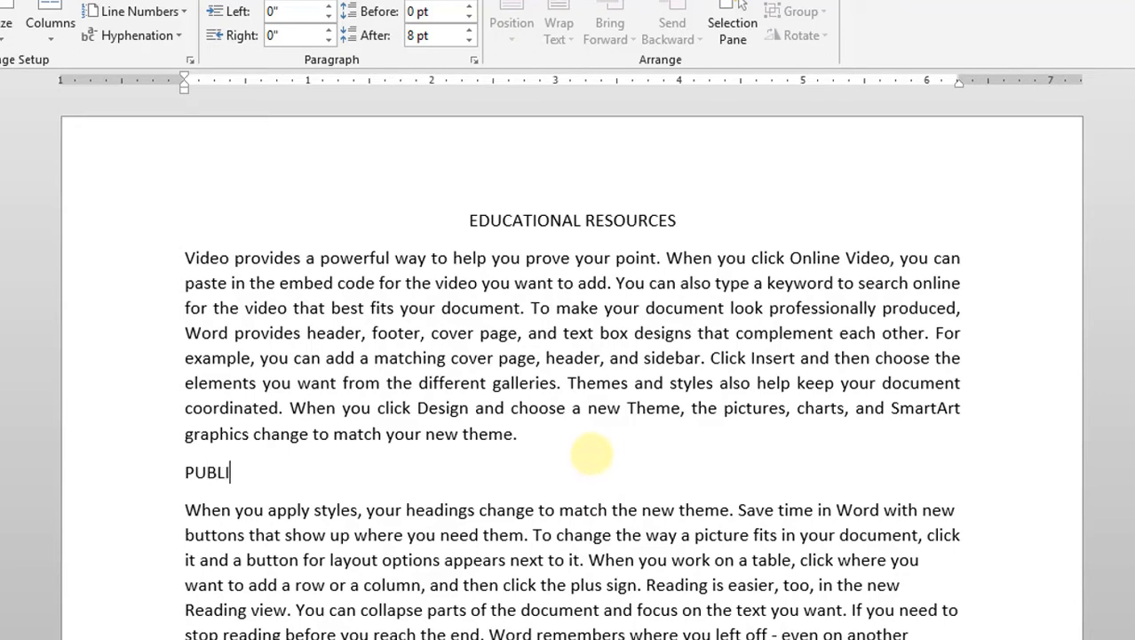
text(C SCH)
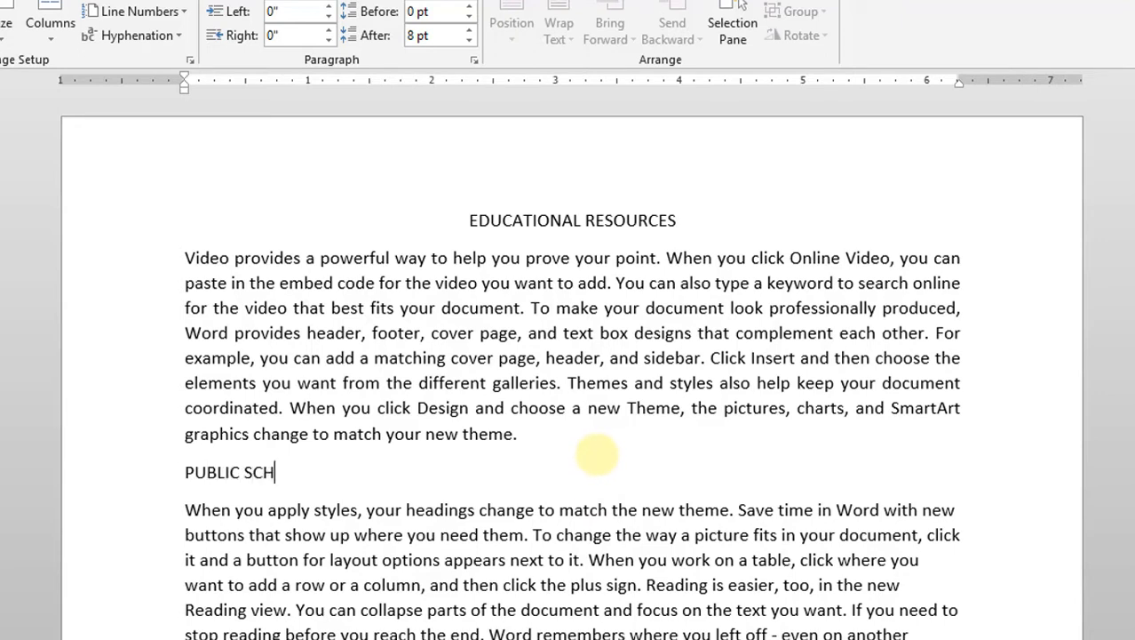
text(OOL)
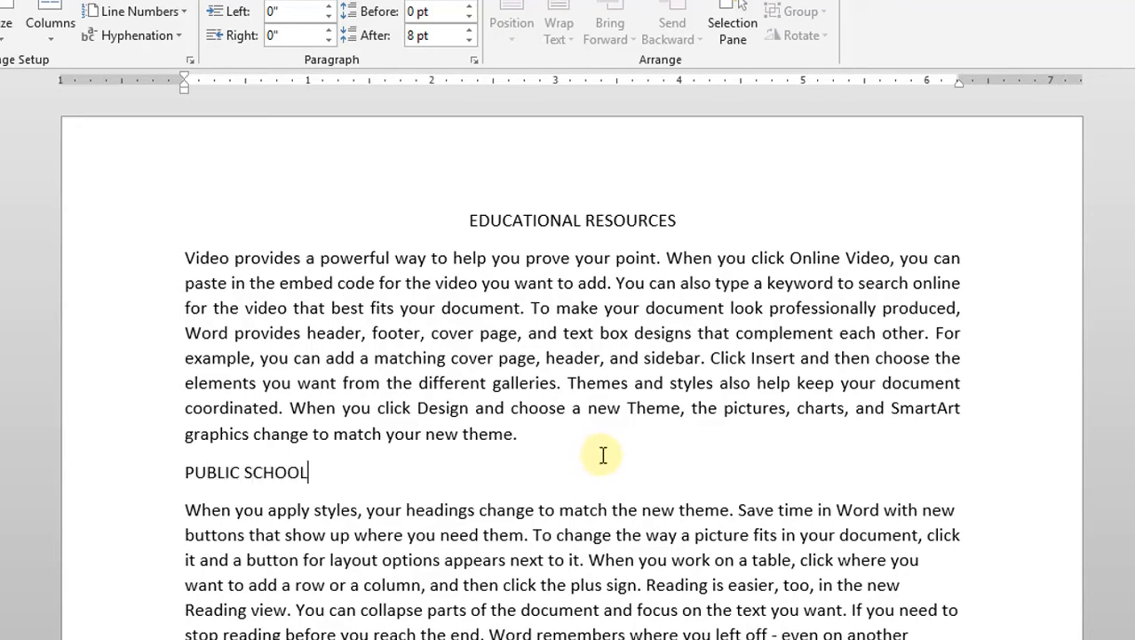
text(S)
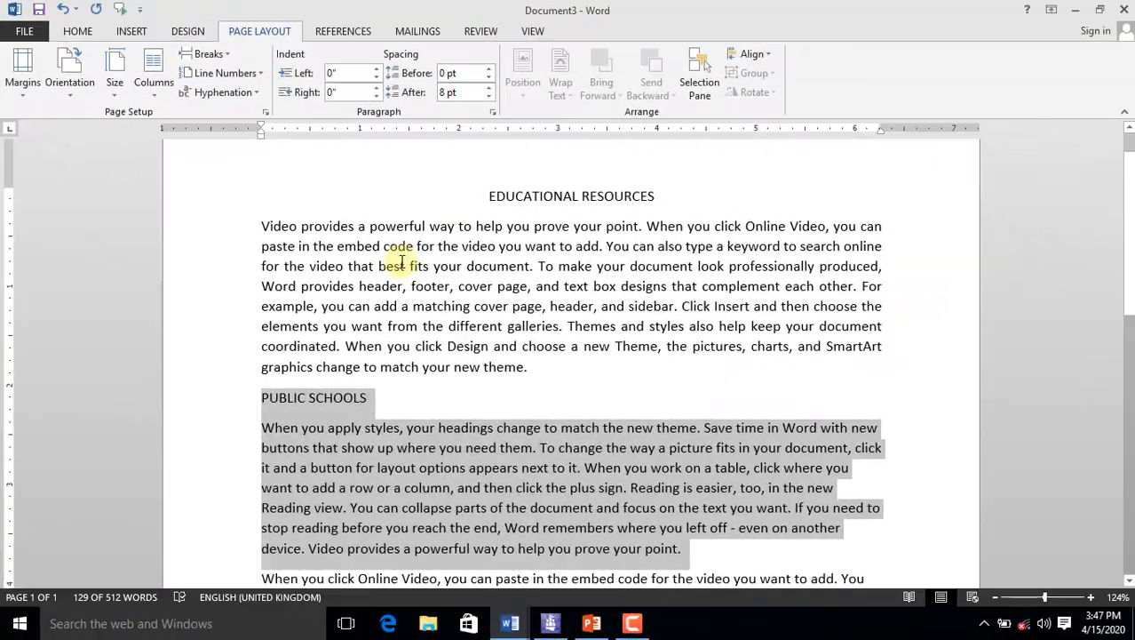
key(ctrl+j)
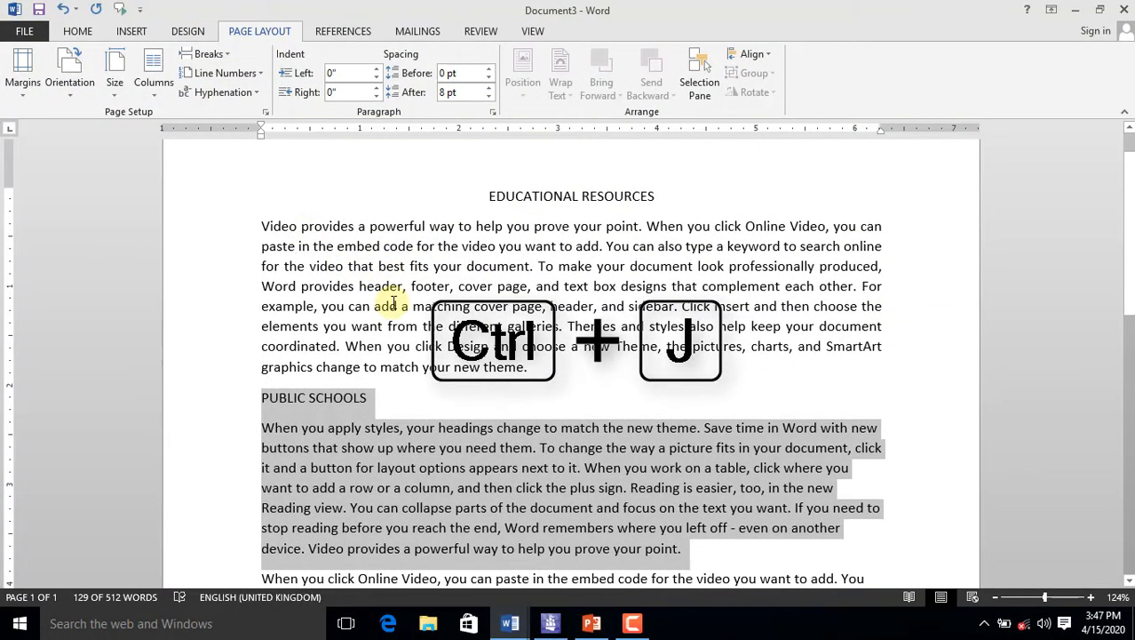
key(ctrl+j)
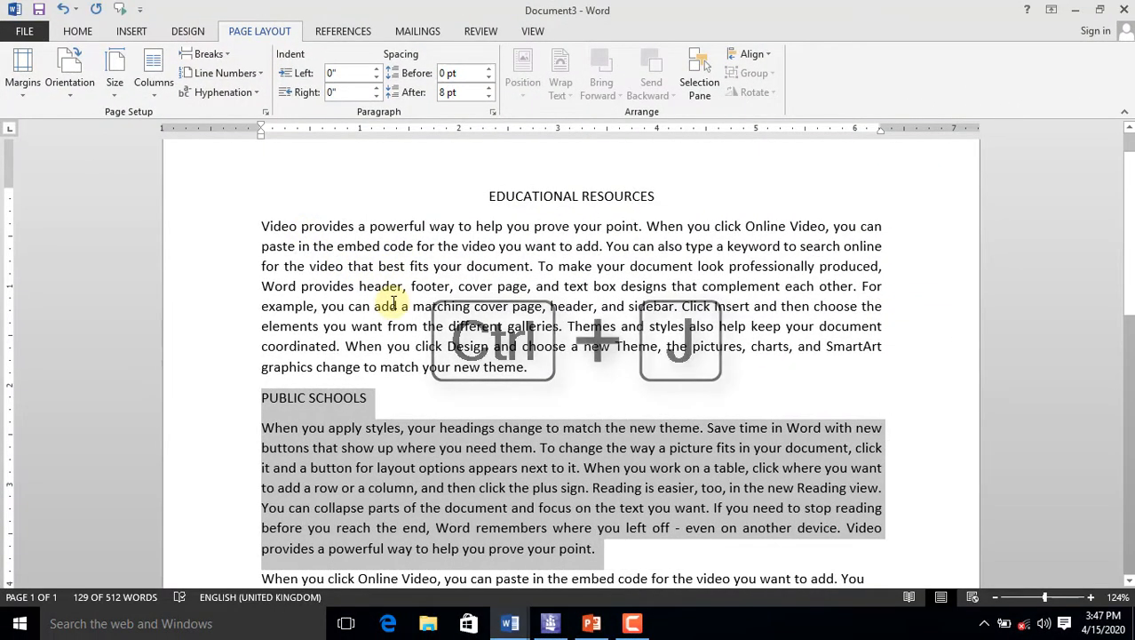
- Lay the PUBLIC SCHOOLS section out in two columns and head the right column PRIVATE SCHOOLS
click(153, 68)
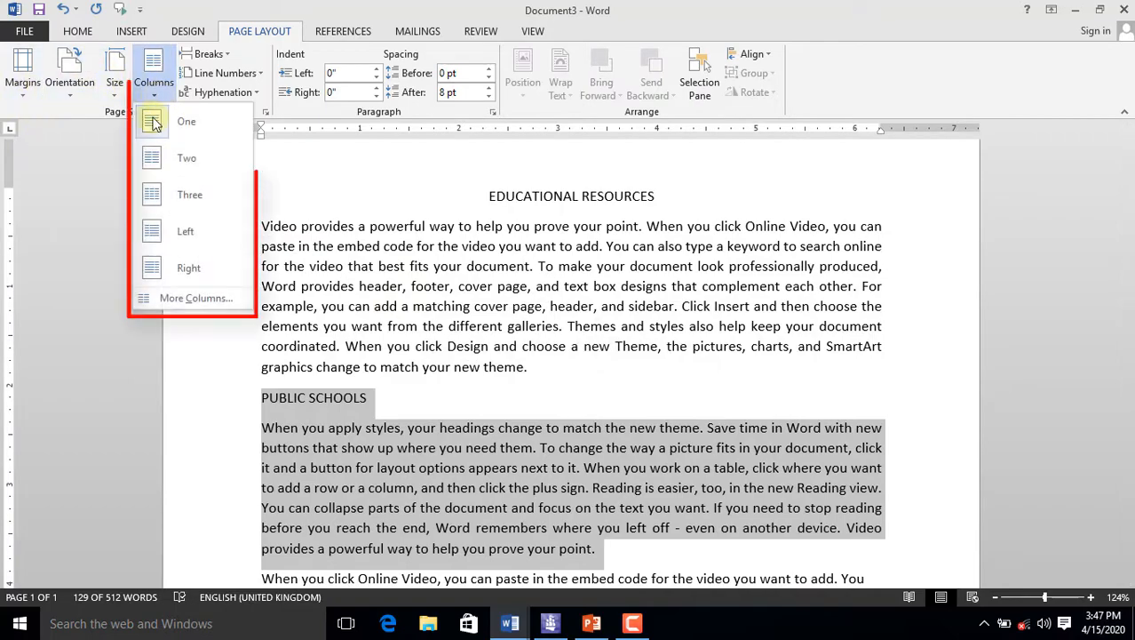
click(186, 157)
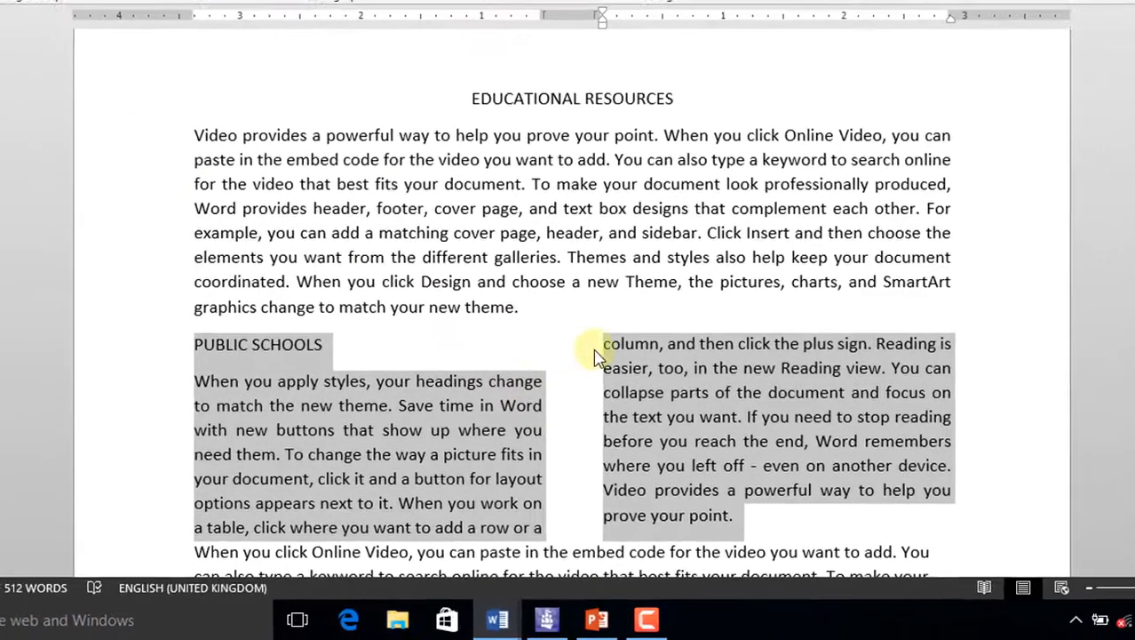
click(599, 338)
text(PR)
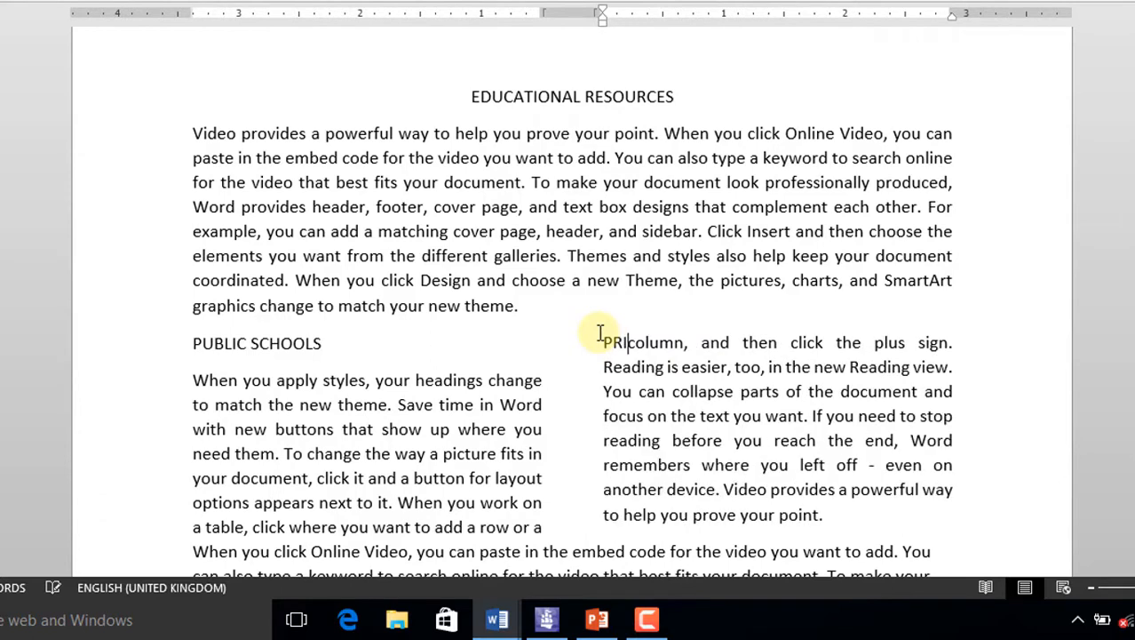
text(VATE)
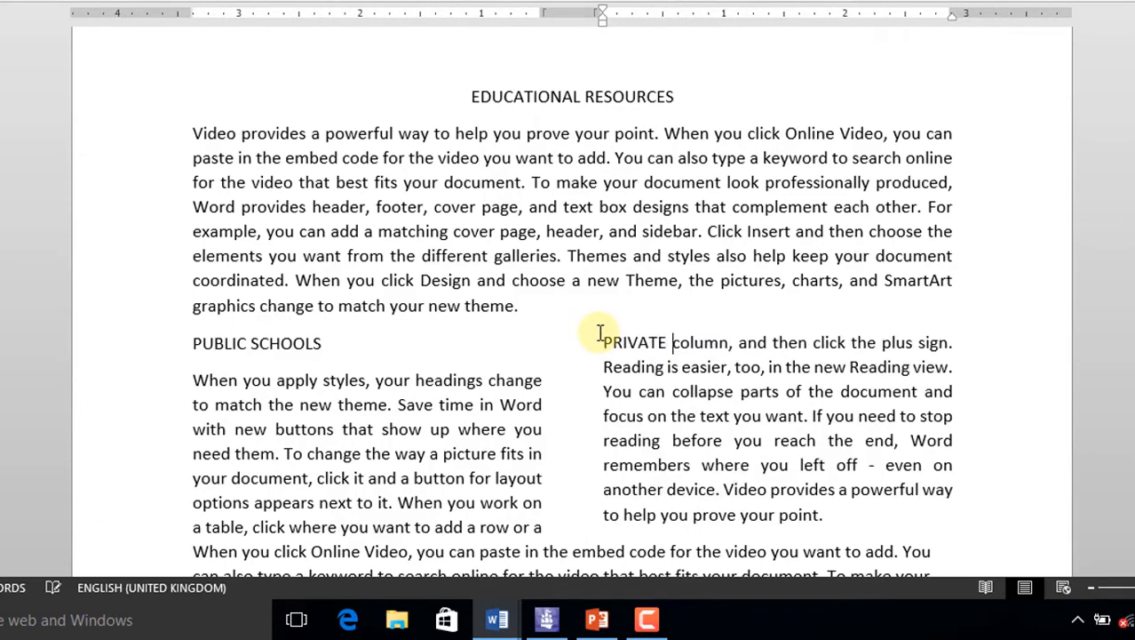
text(SCHOOLS)
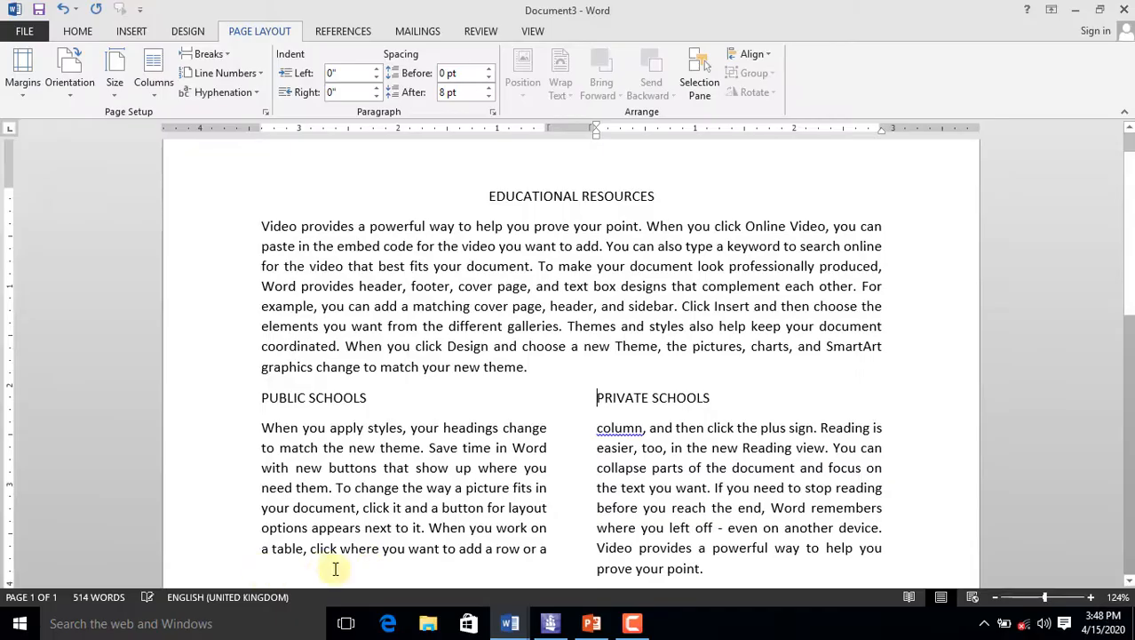
scroll(down, 3)
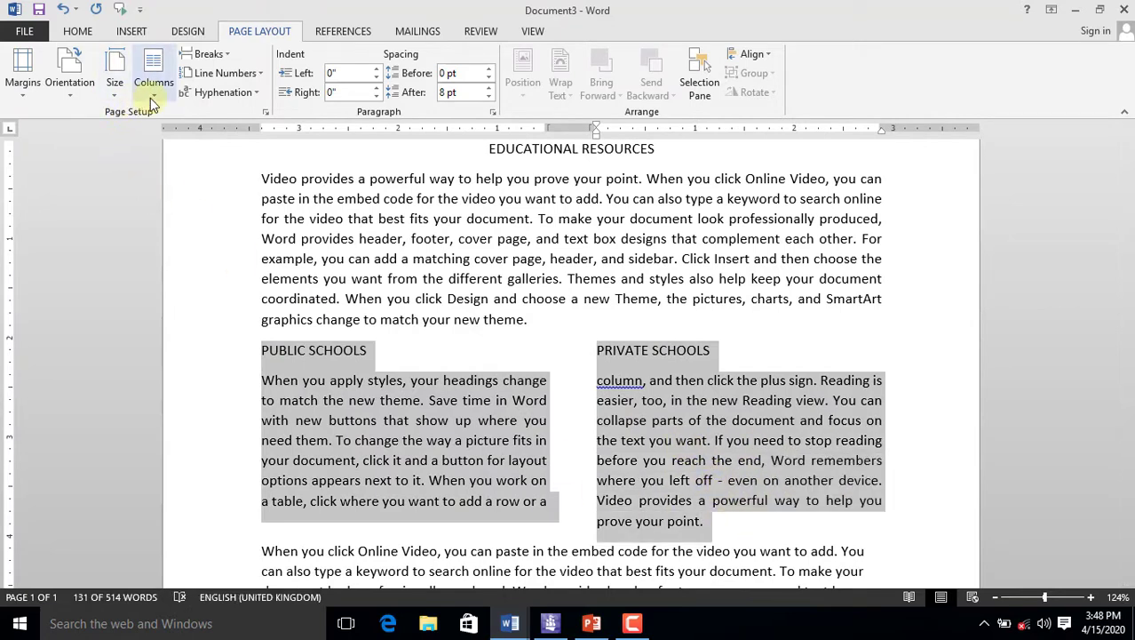
- In More Columns, enable Line between applied to Selected sections only
click(152, 67)
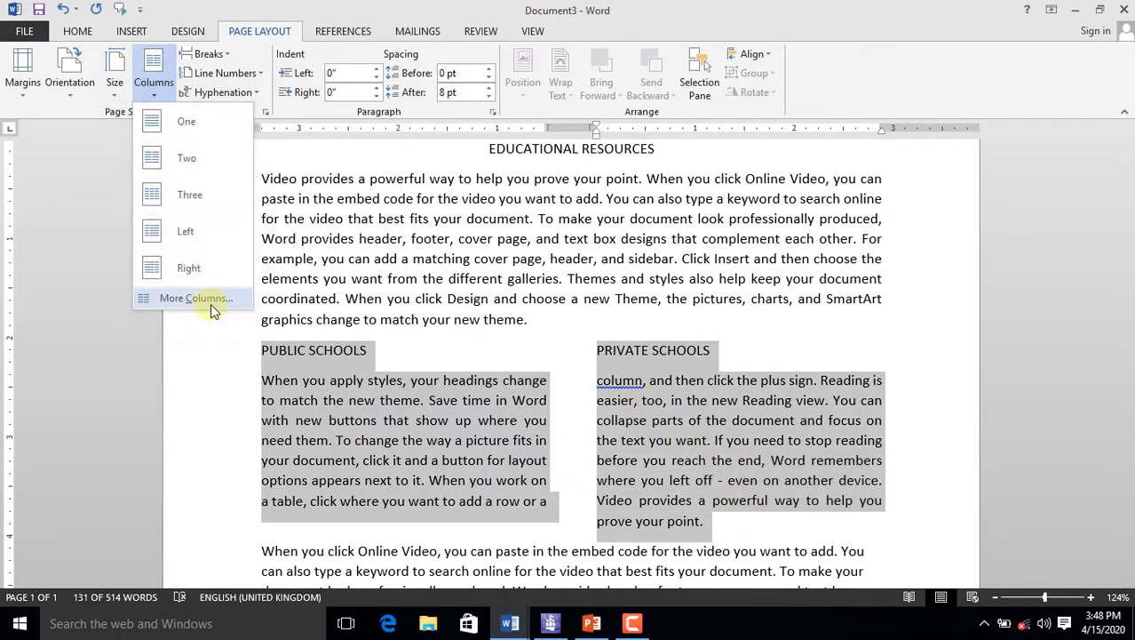
click(194, 298)
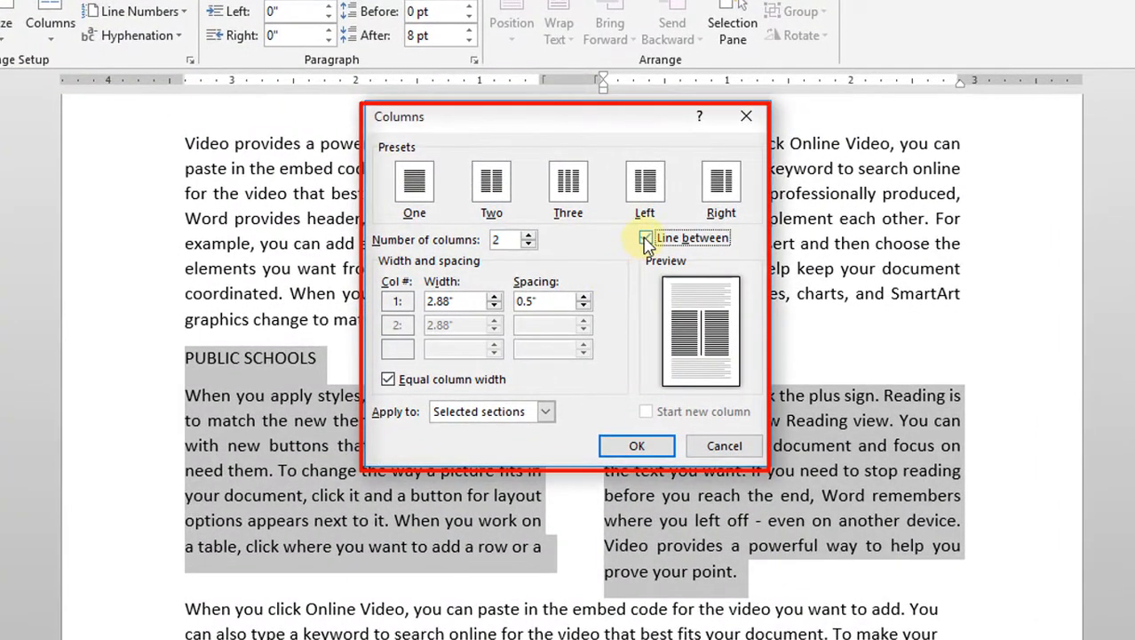
click(646, 238)
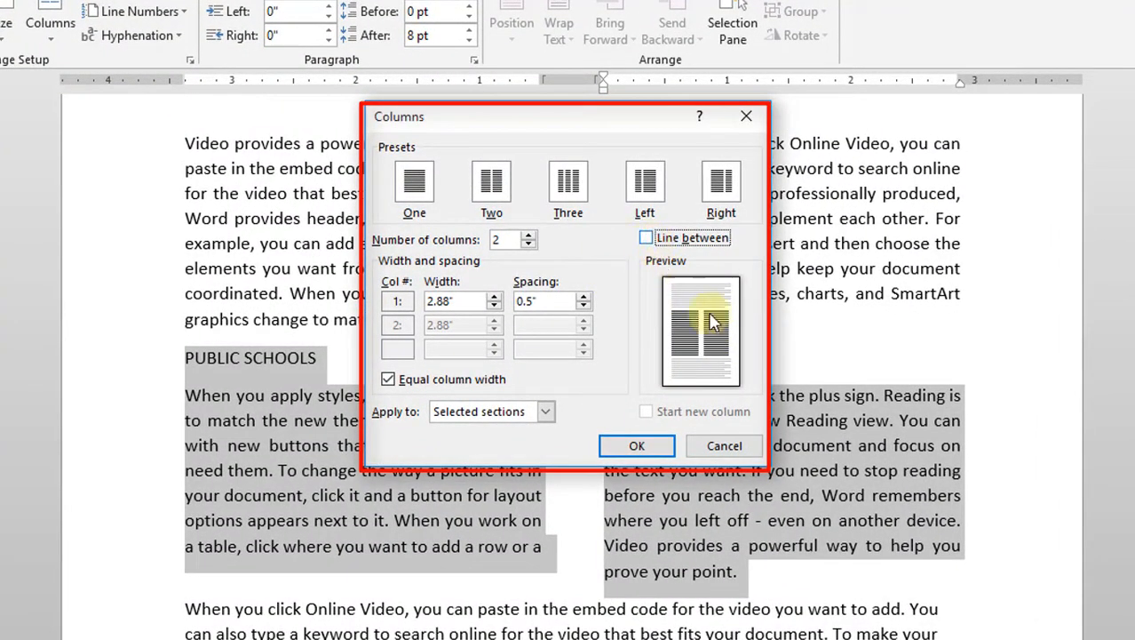
click(647, 238)
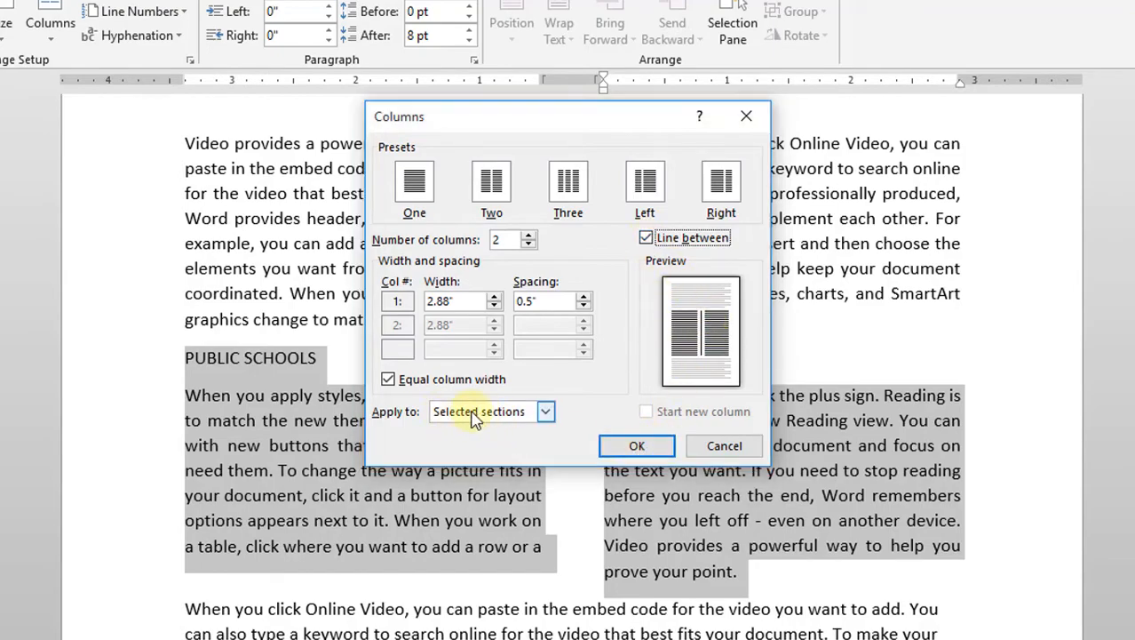
click(544, 413)
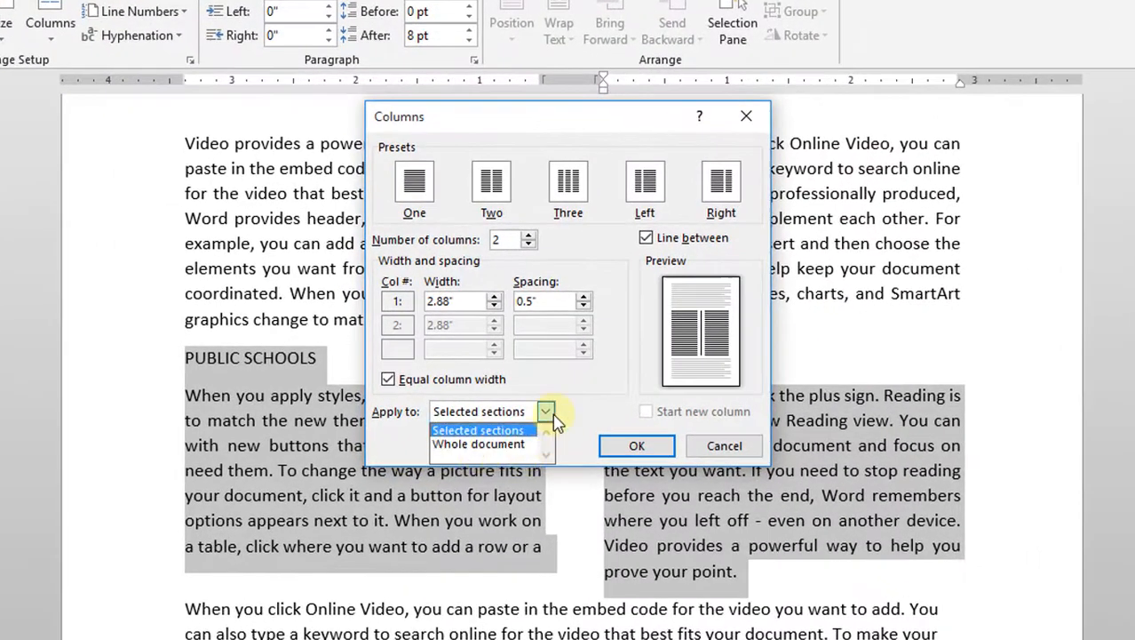
click(636, 446)
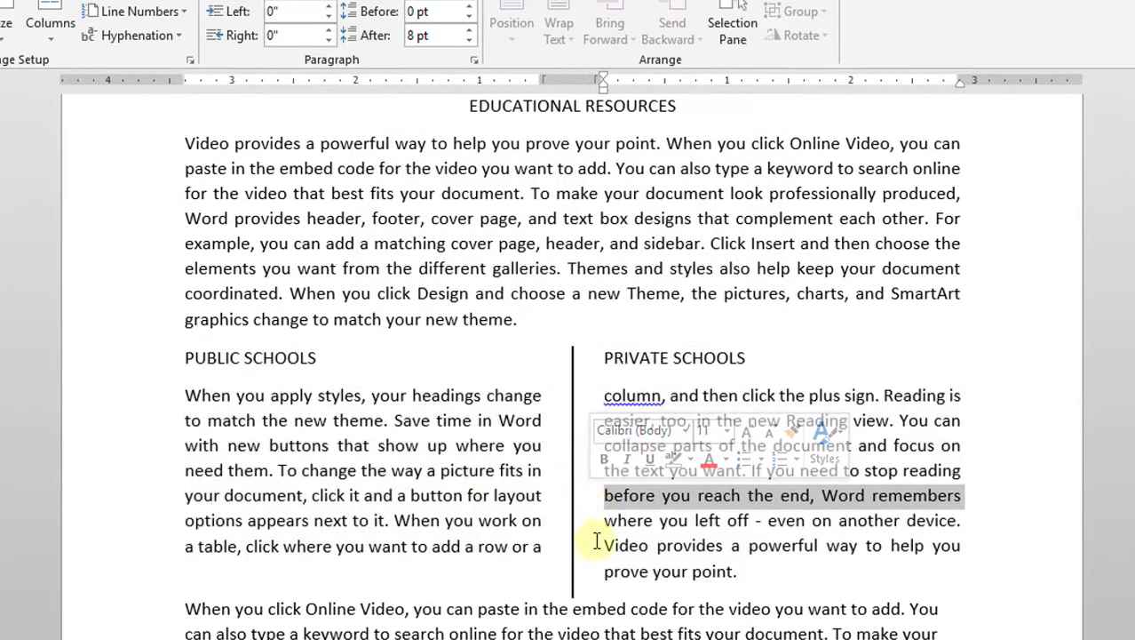
scroll(down, 3)
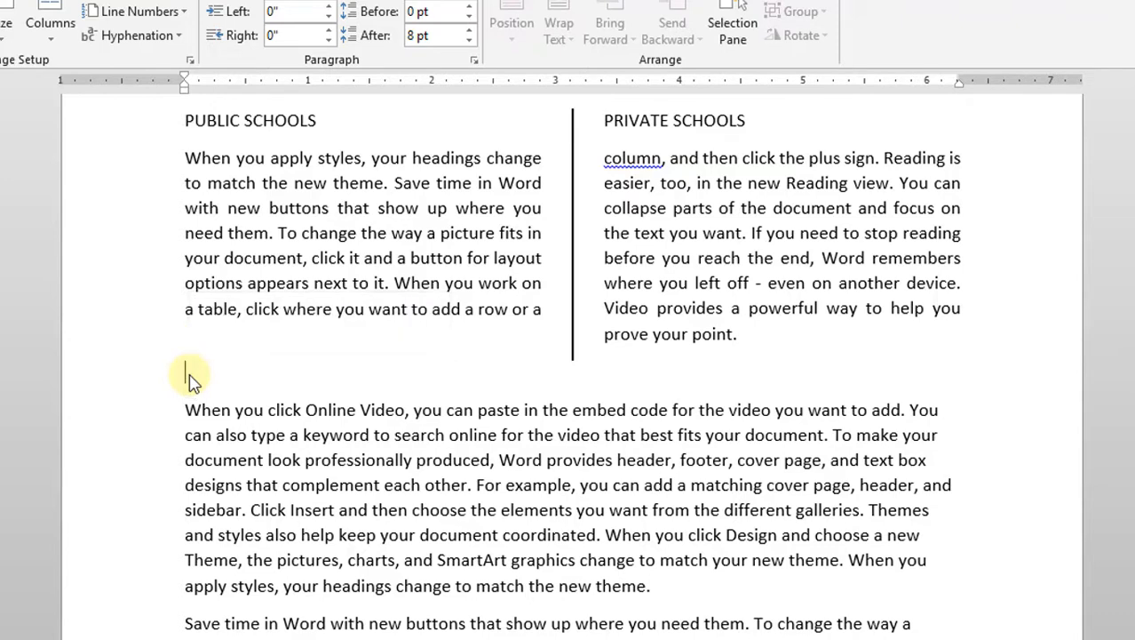
- Add a centered HOW TO DISBURSE THE RESOURCES heading below the two-column section
text(HOW TO DIS)
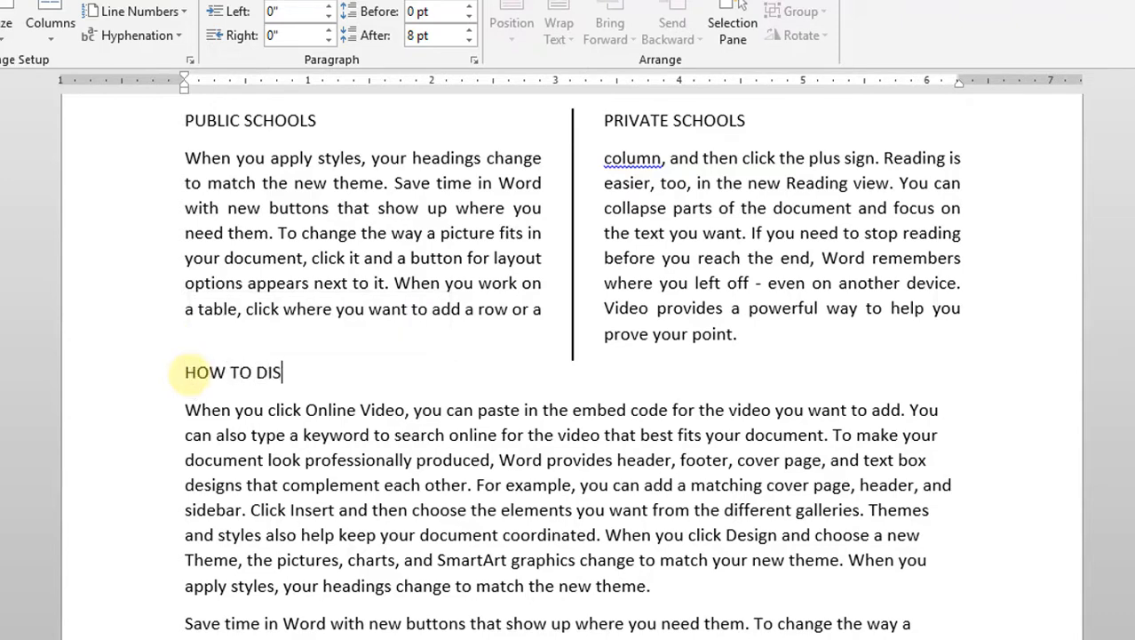
text(BURSE)
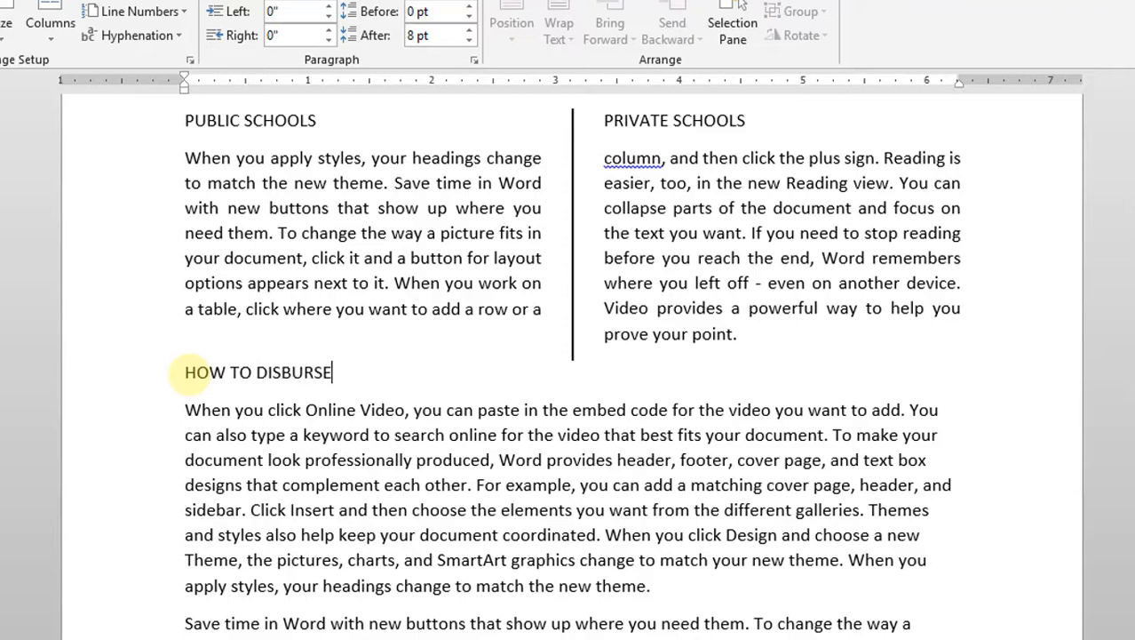
text(THE)
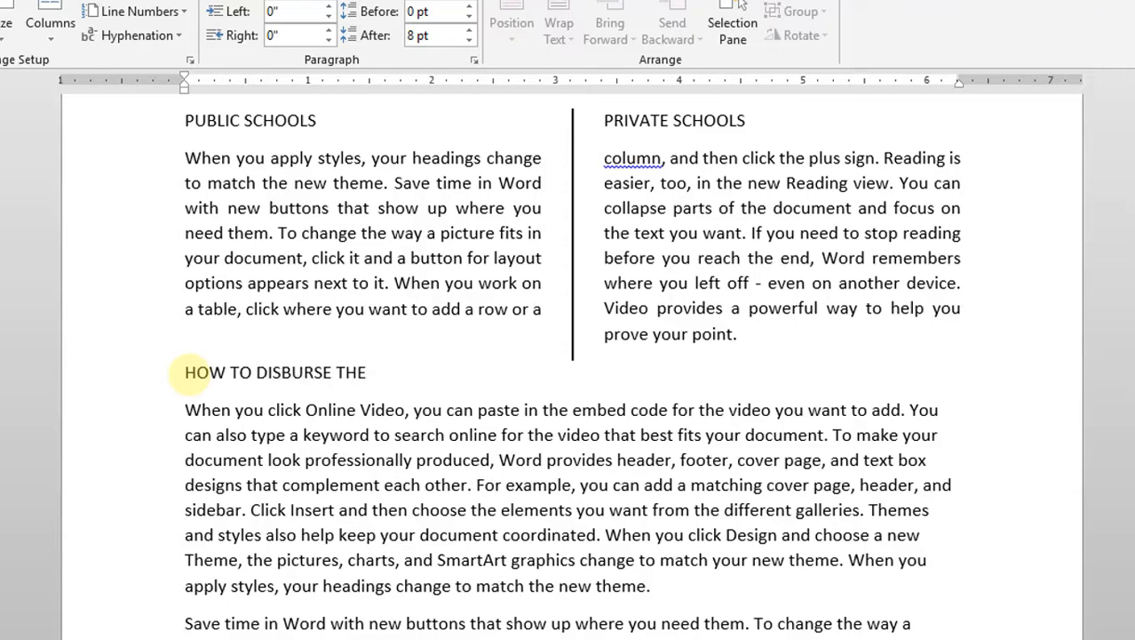
text(RESOU)
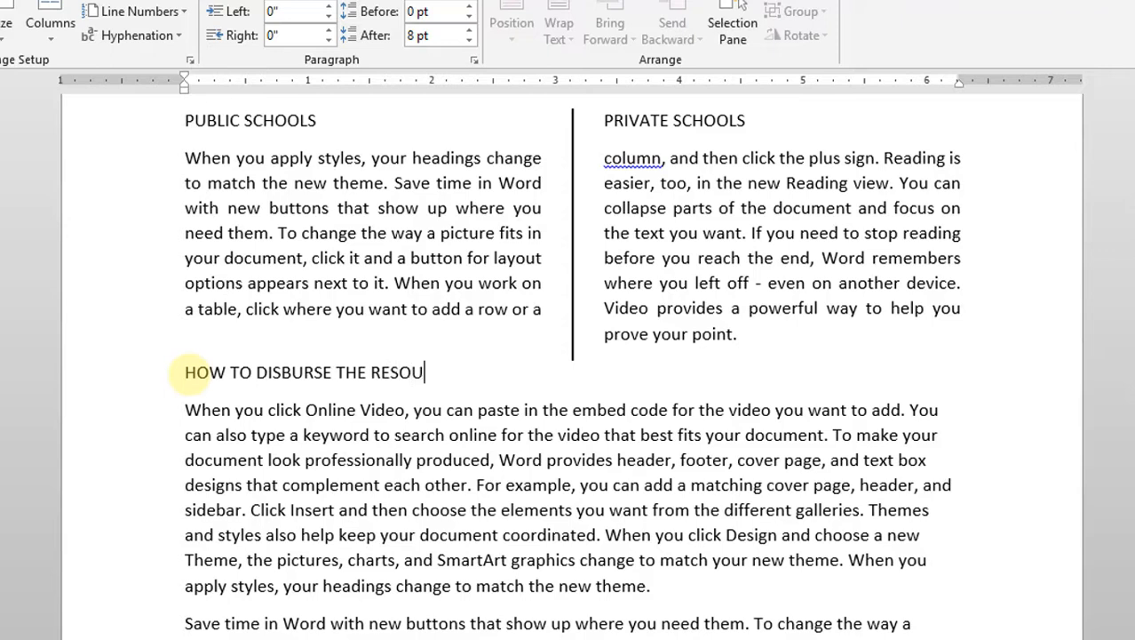
text(RCES)
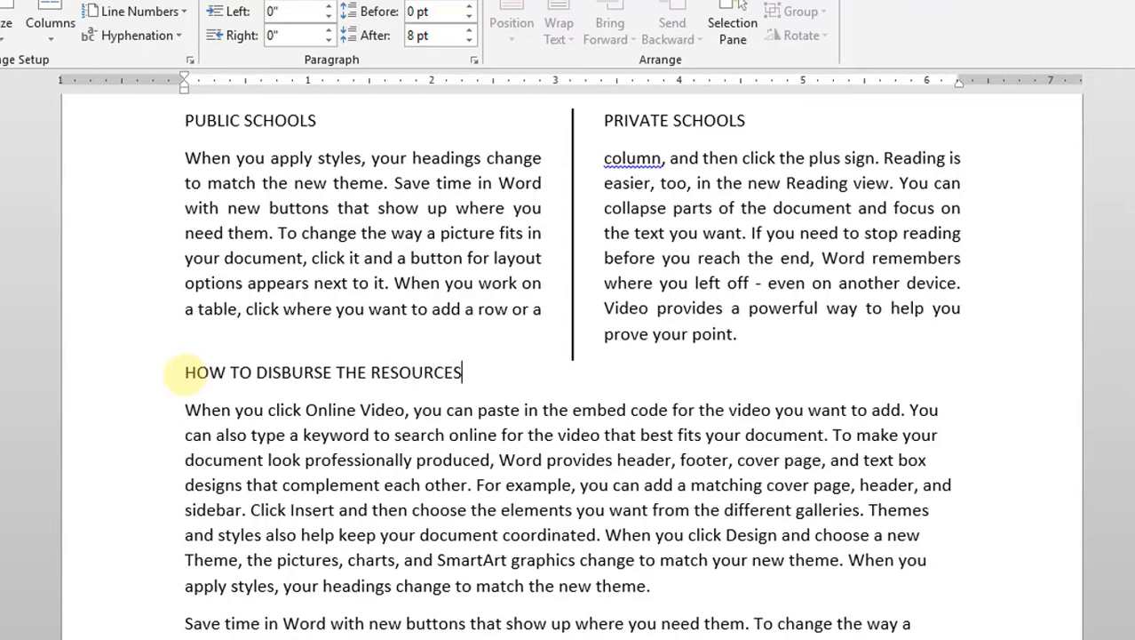
triple_click(323, 373)
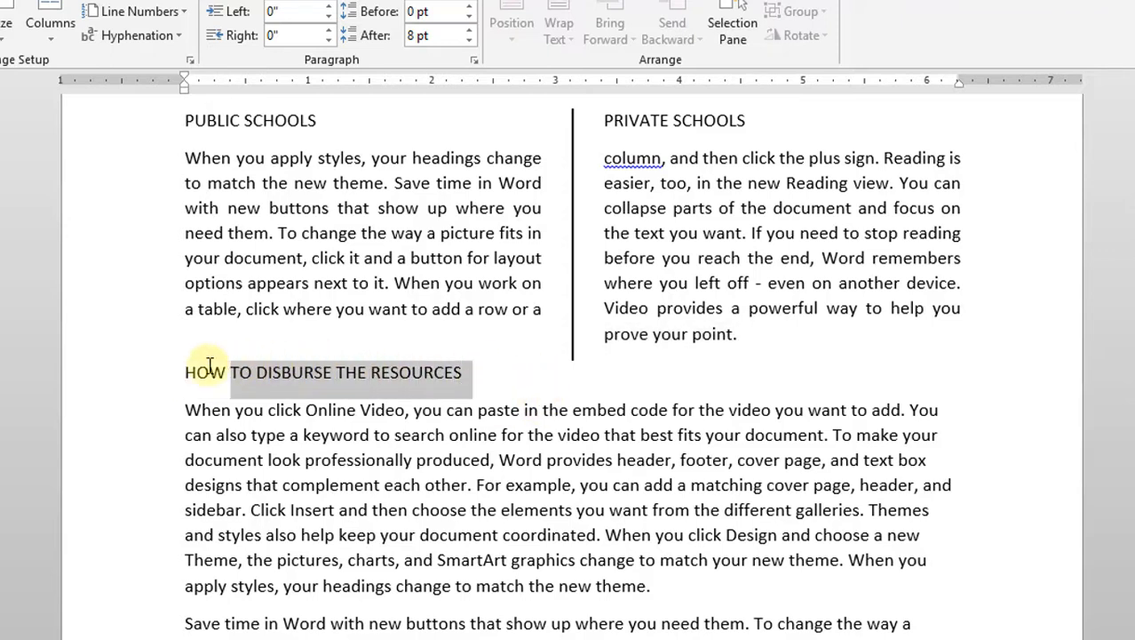
key(Ctrl+E)
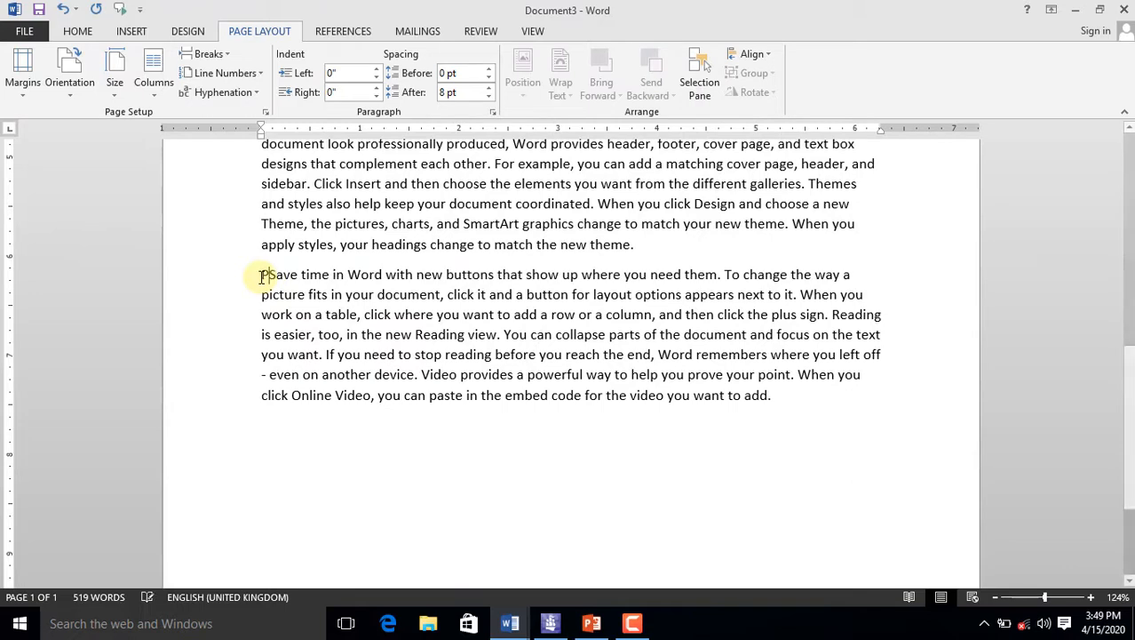
- Head the last paragraph PRIMARY SCHOOLS, justify it, split into three columns and add JUNIOR HIGH and SENIOR HIGH headings
text(PRIMAR)
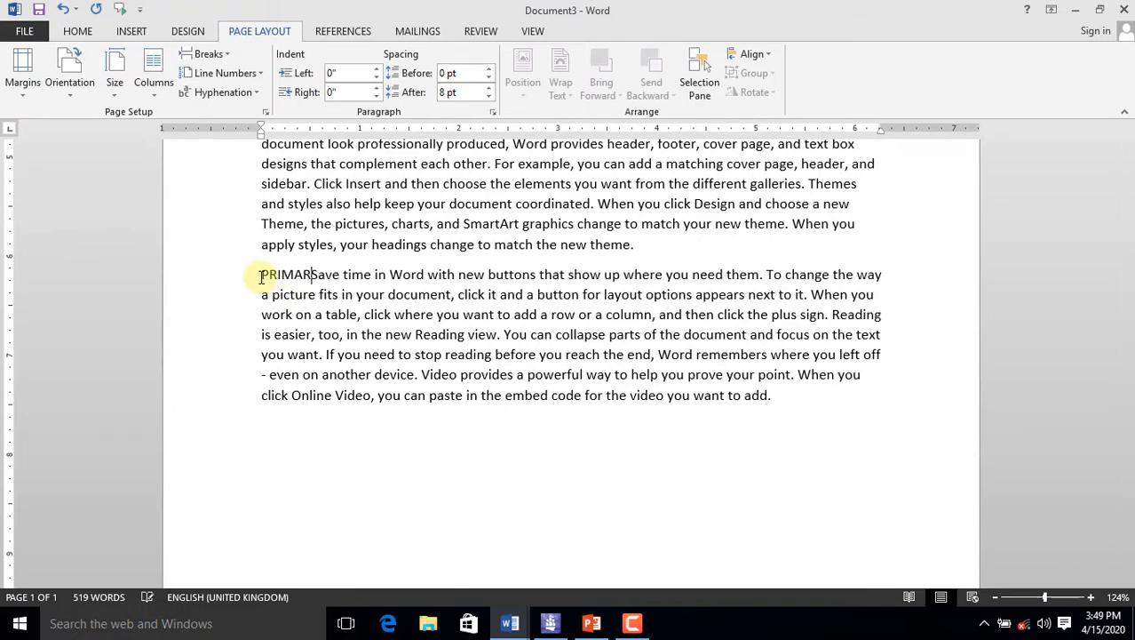
text(SCHOOLS)
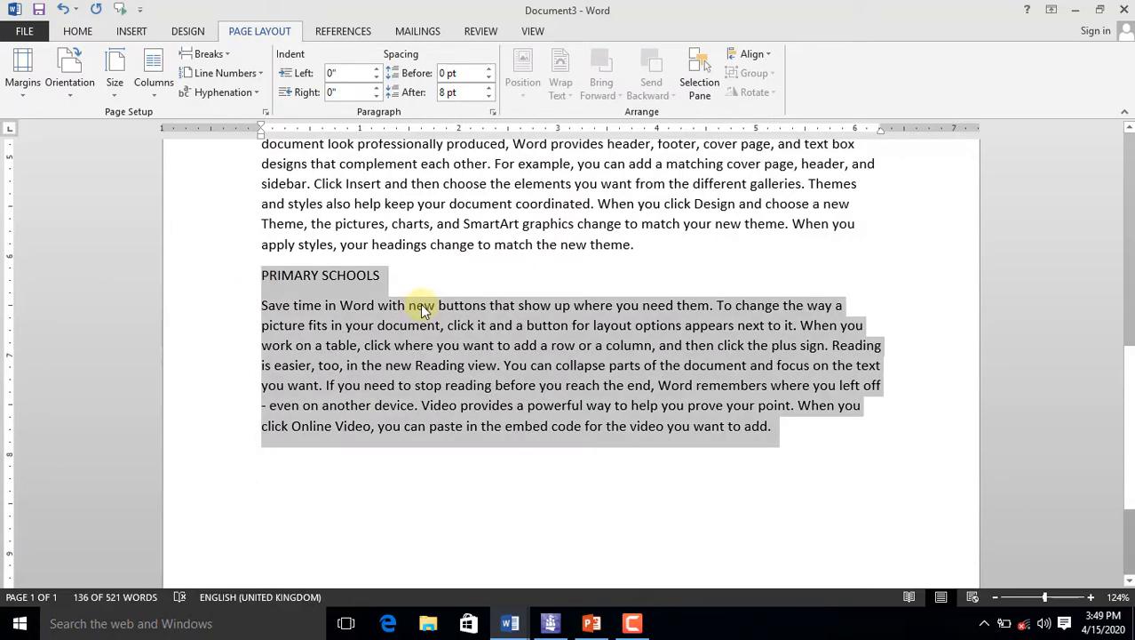
key(ctrl+j)
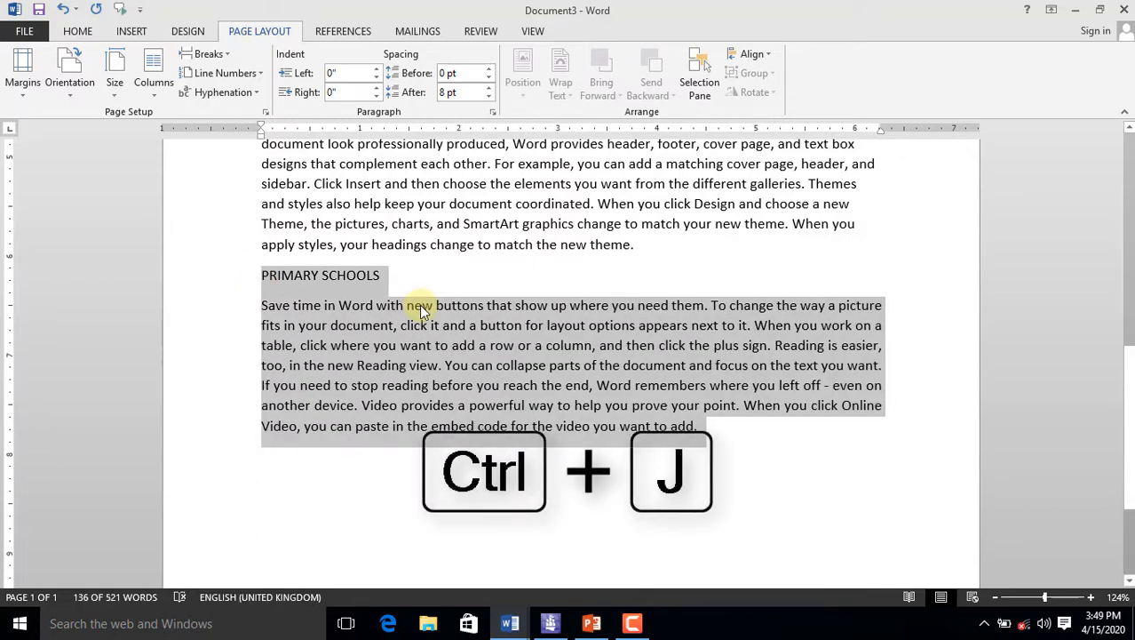
mouse_move(317, 292)
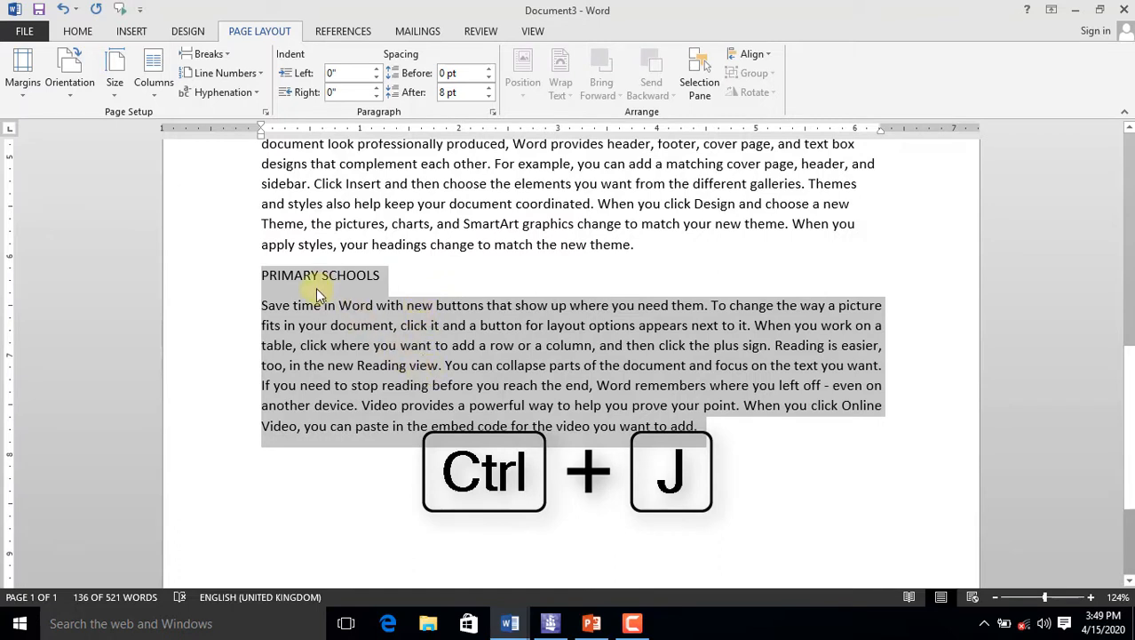
click(153, 68)
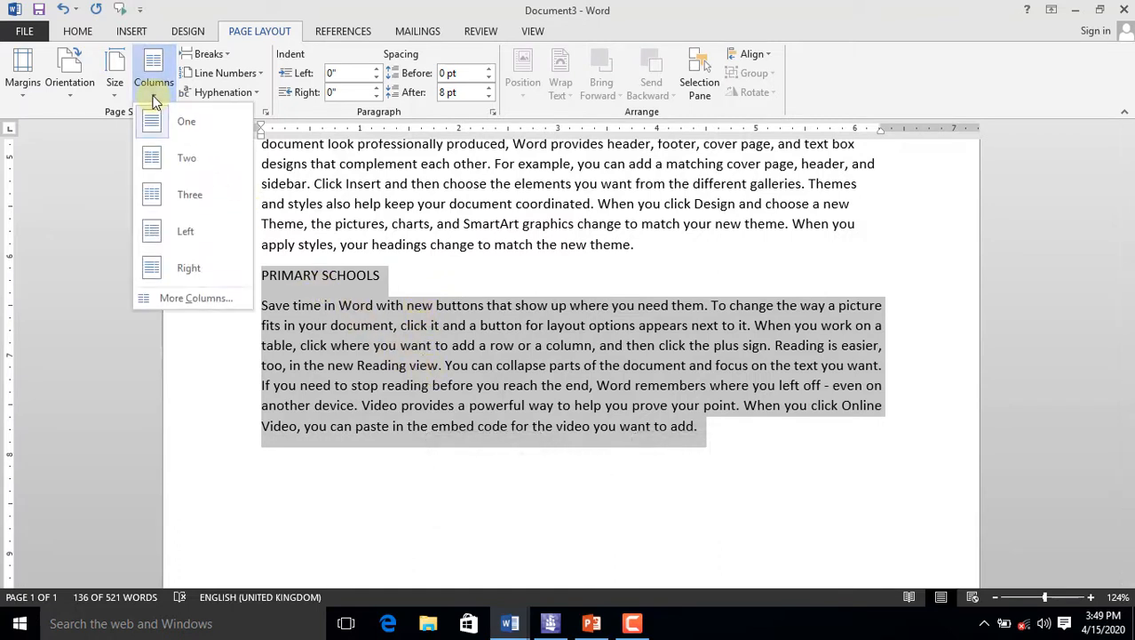
click(188, 194)
text(JUNIOR )
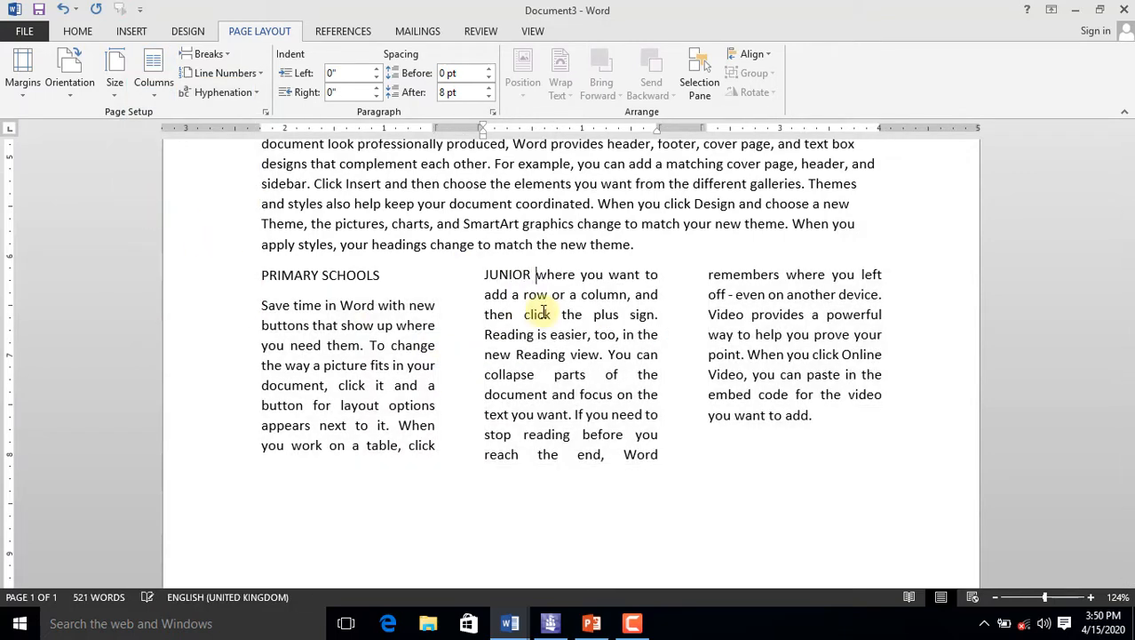
text(HIGH SCHOOL)
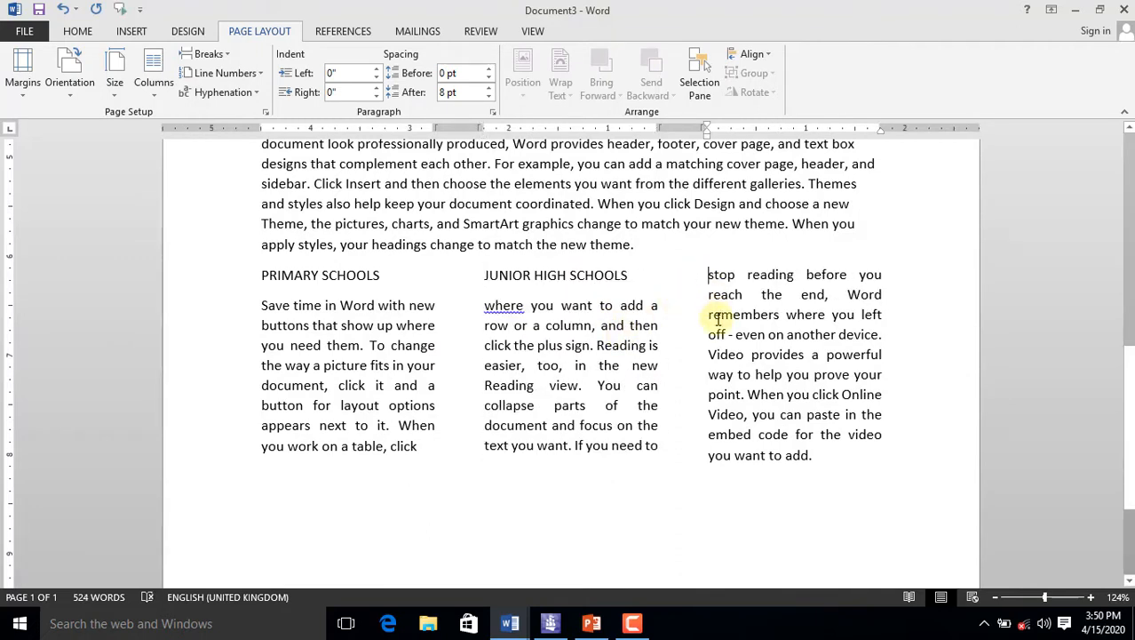
text(SENIOR HIGH SCHOOL)
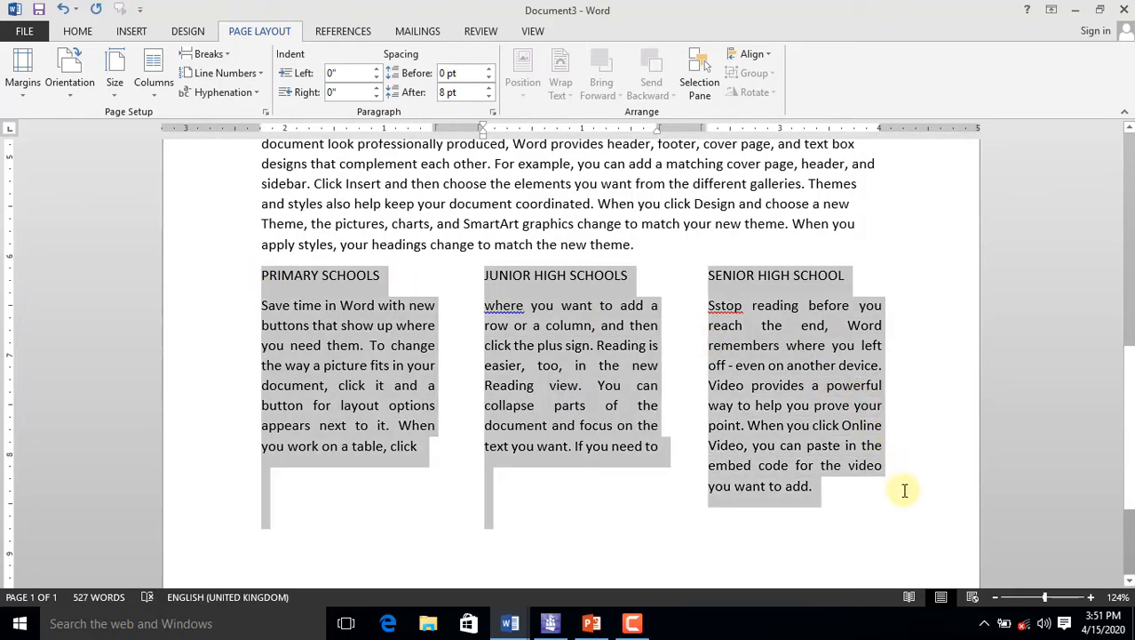
- In More Columns, enable Line between for the three-column schools section and confirm
click(153, 64)
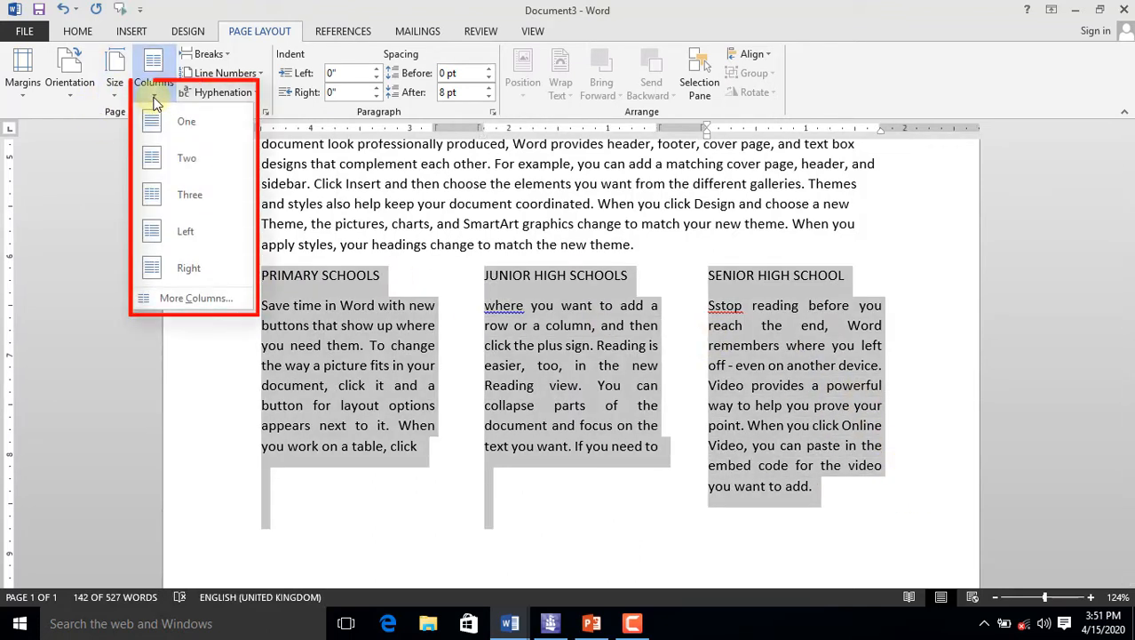
mouse_move(199, 299)
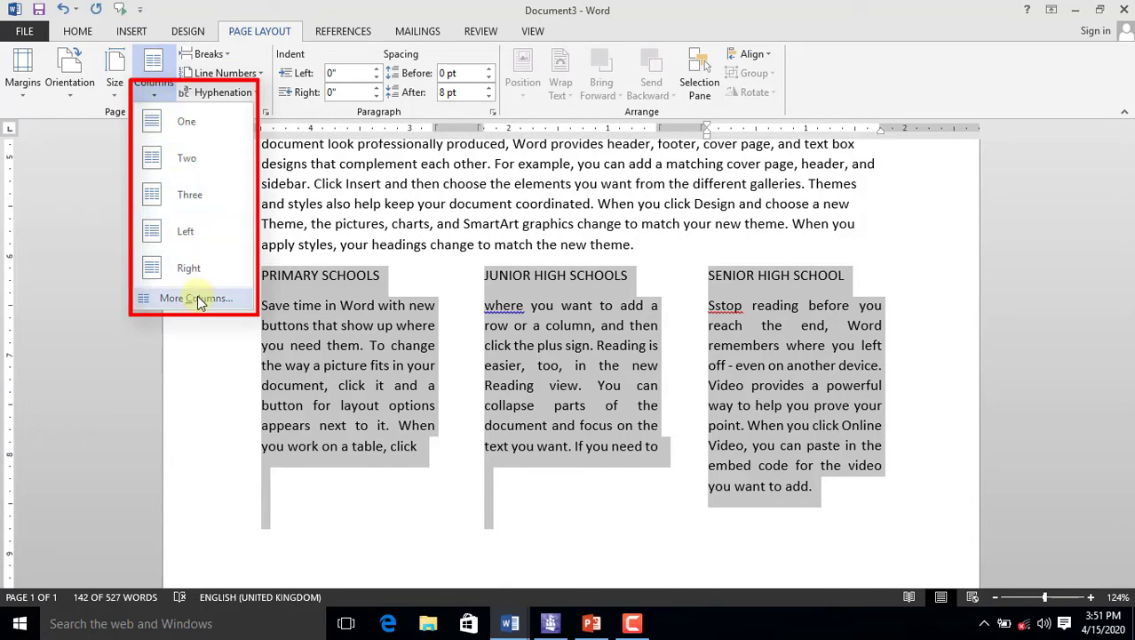
click(196, 299)
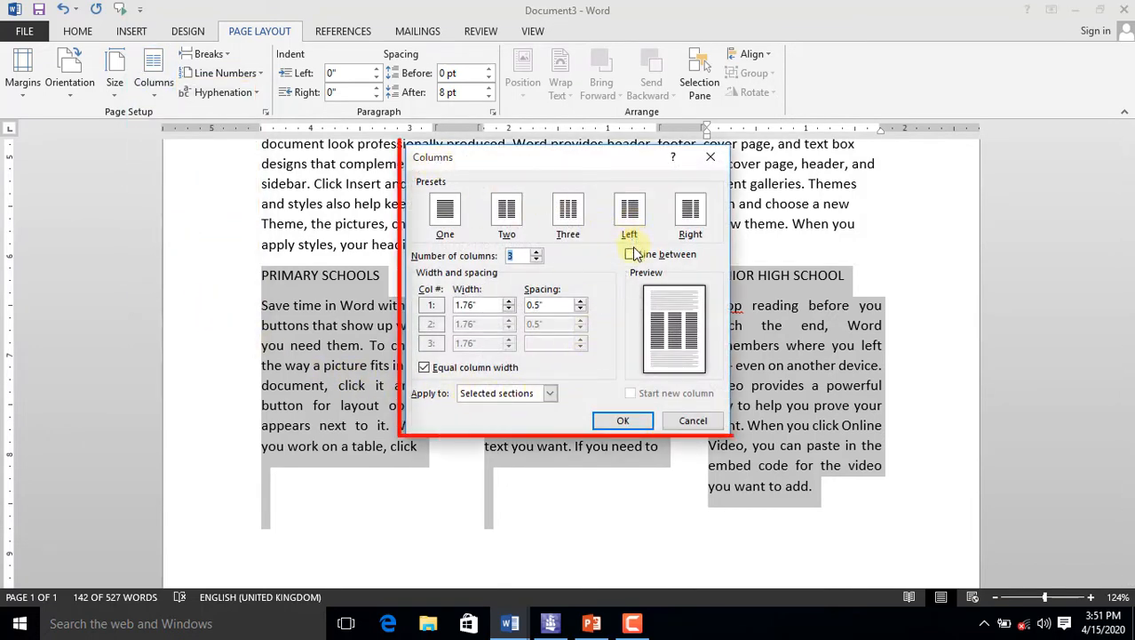
click(637, 253)
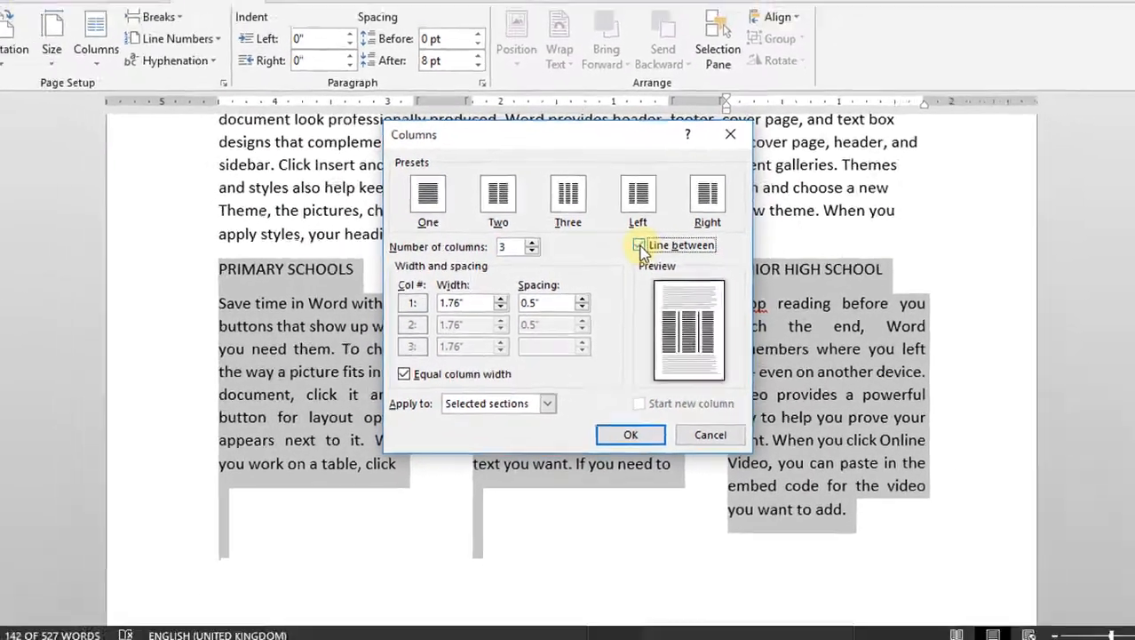
click(631, 433)
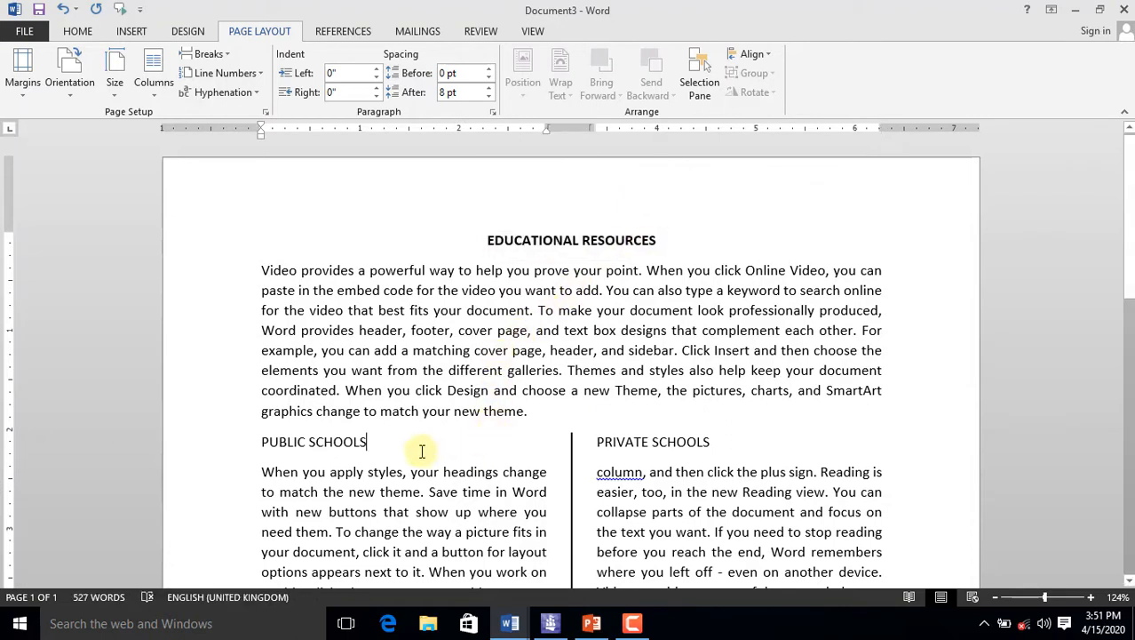
- Make the PRIVATE SCHOOLS column heading bold with Ctrl+B
double_click(313, 440)
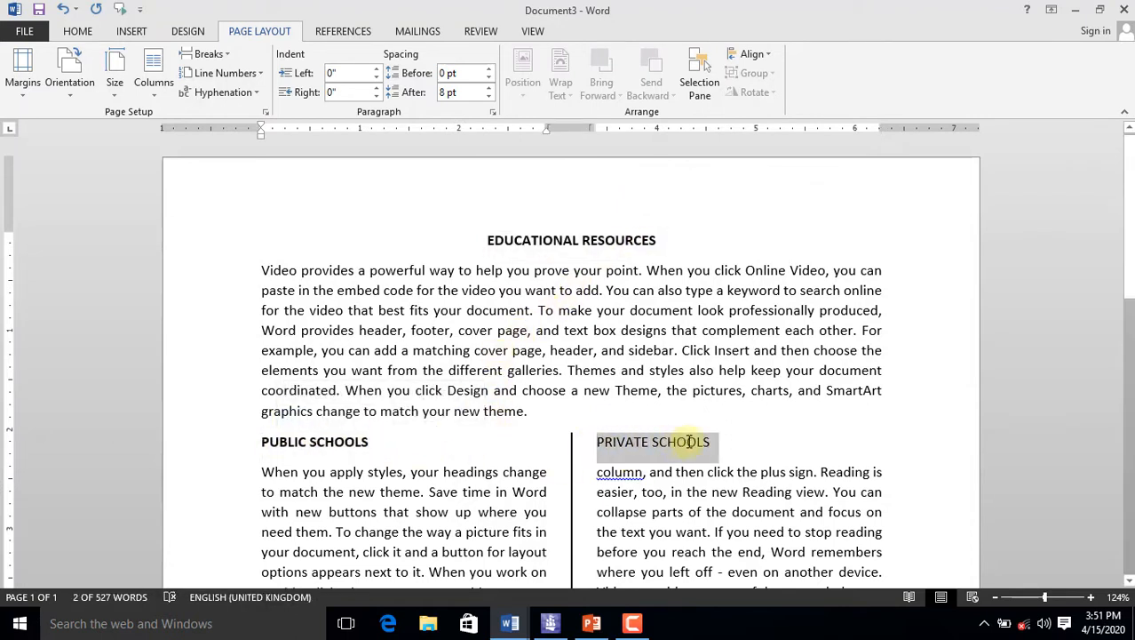
key(ctrl+b)
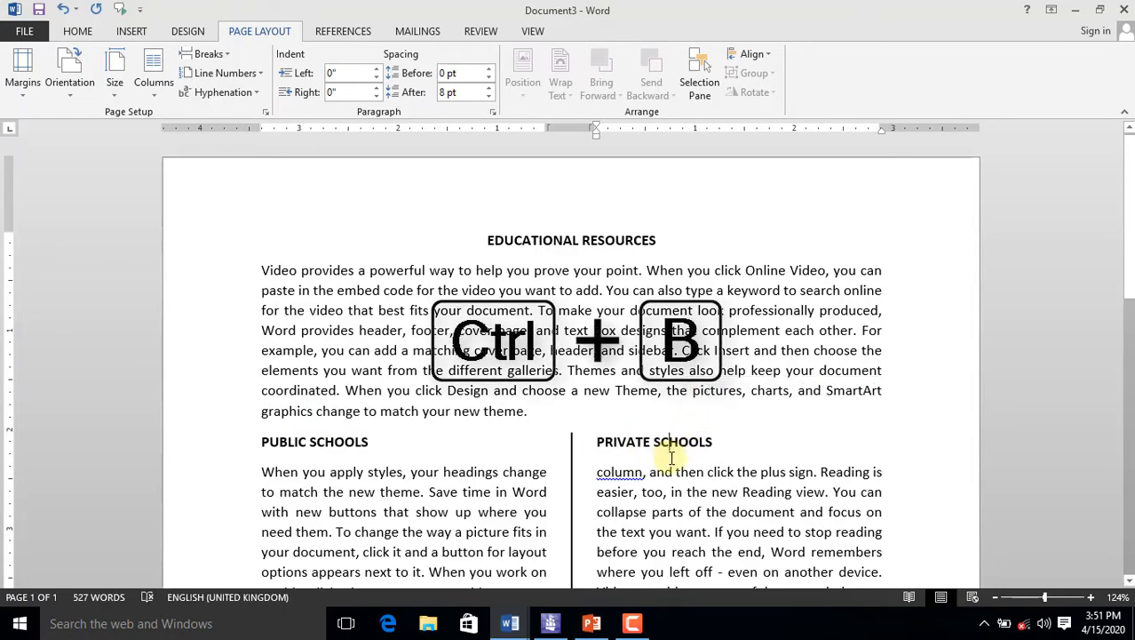
scroll(down, 3)
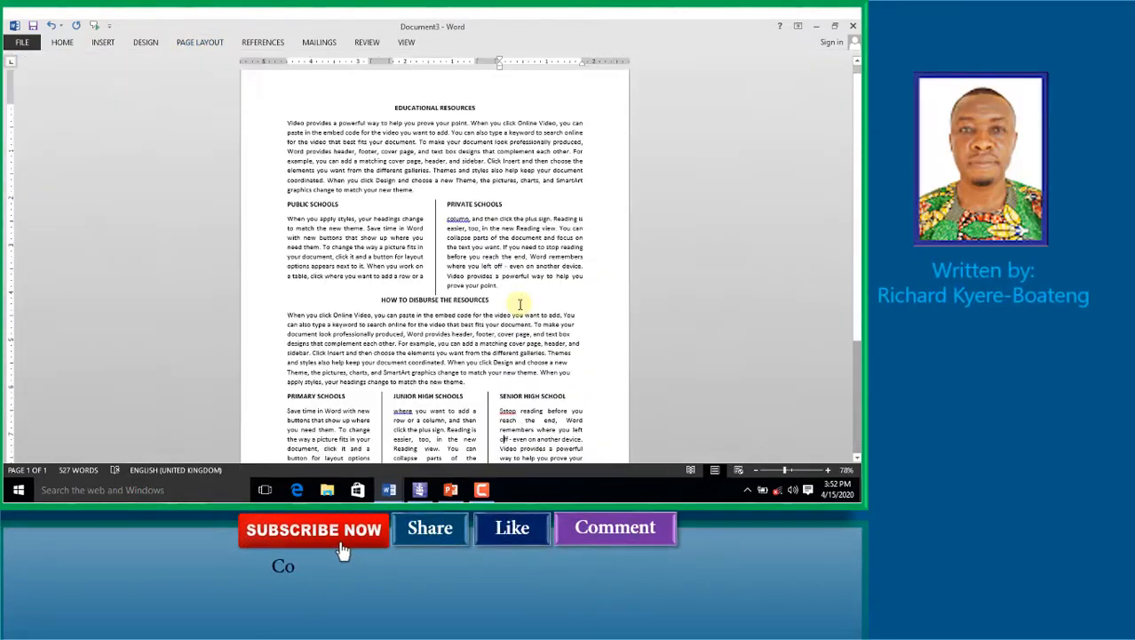
scroll(down, 3)
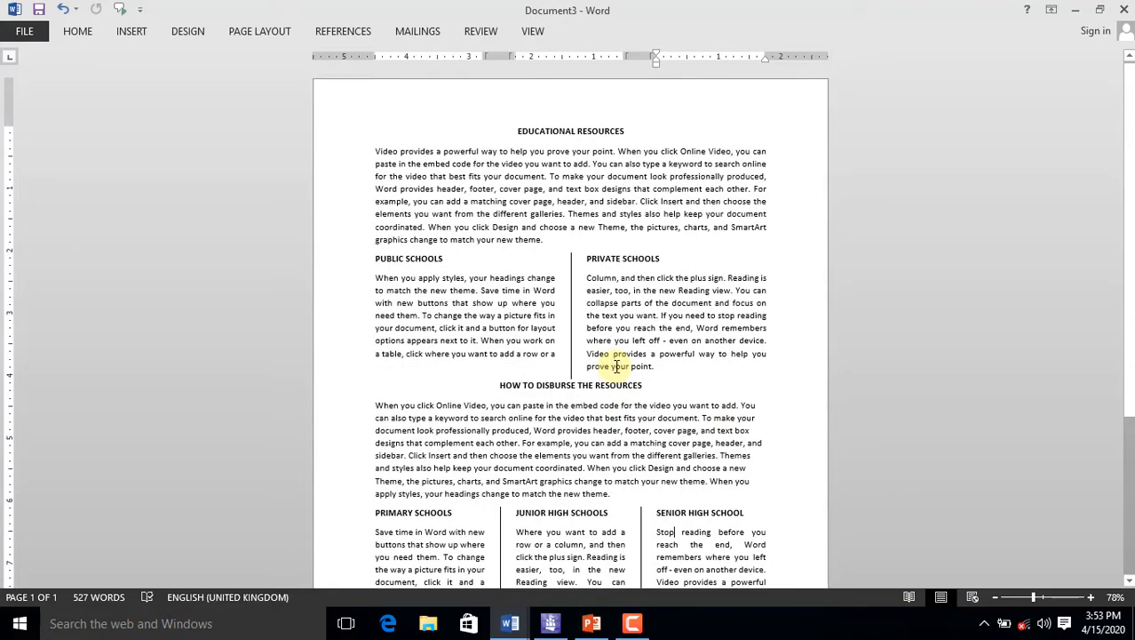
scroll(down, 3)
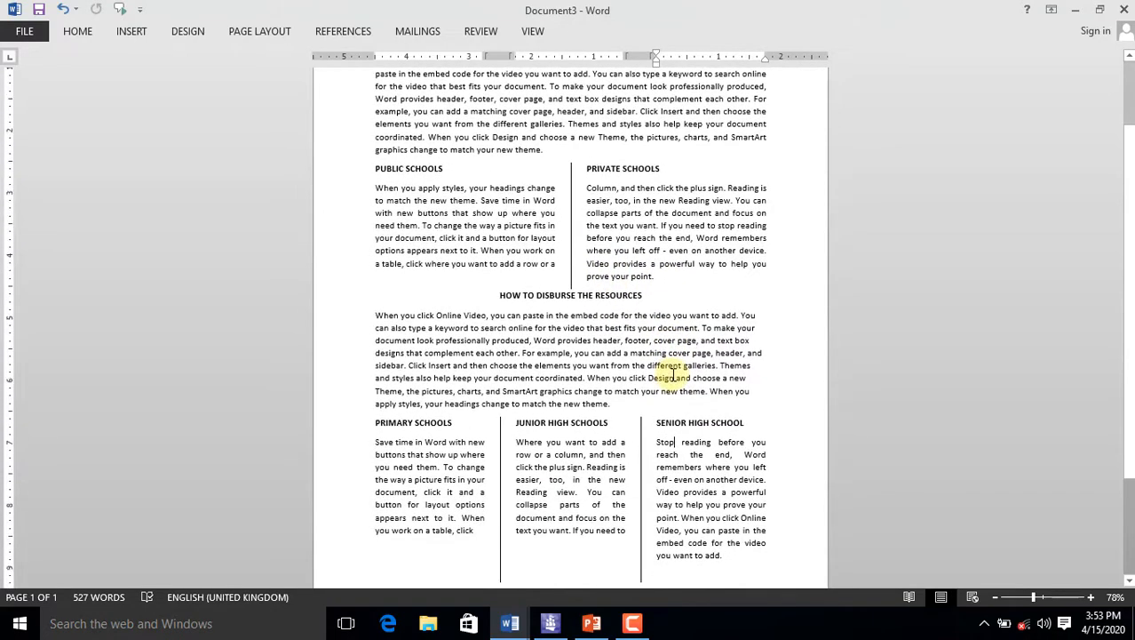
scroll(down, 3)
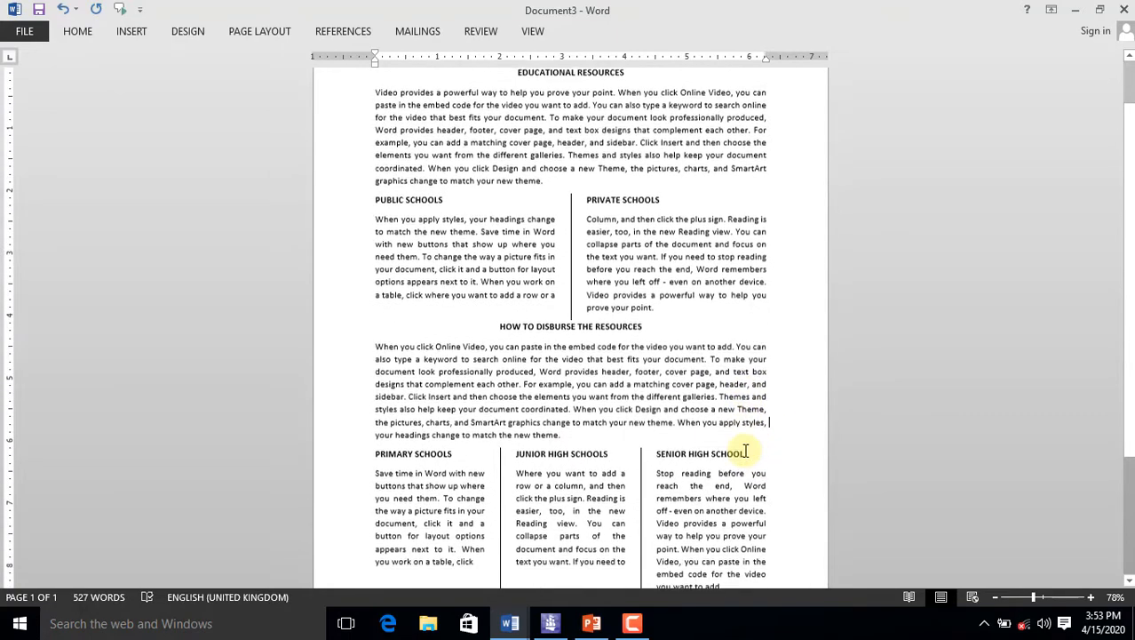
scroll(down, 3)
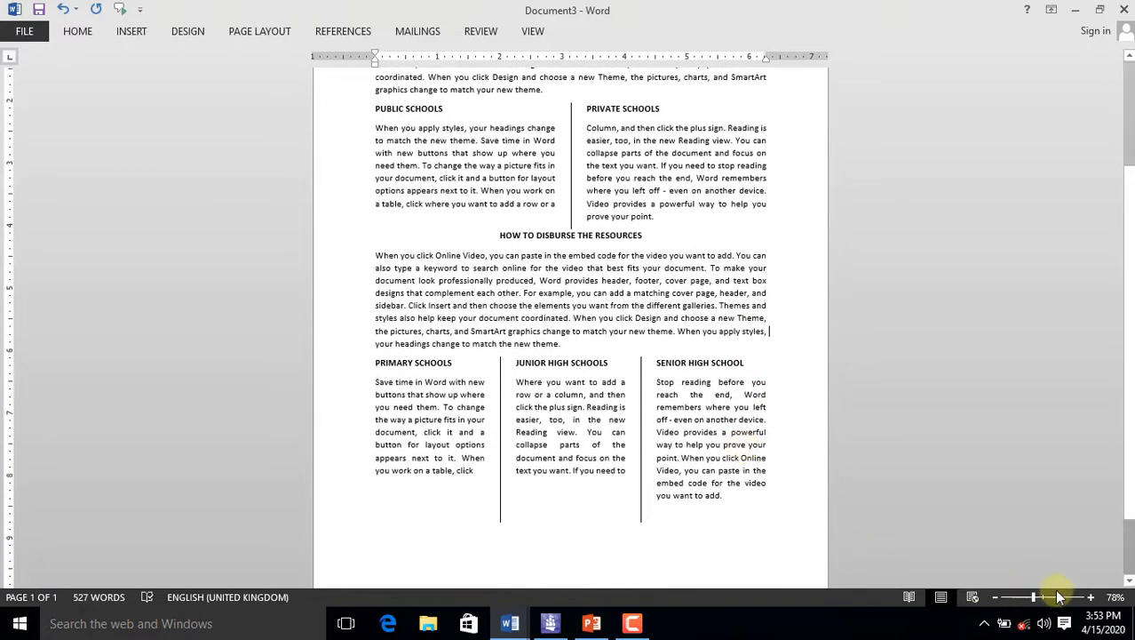
drag(1036, 597, 1063, 597)
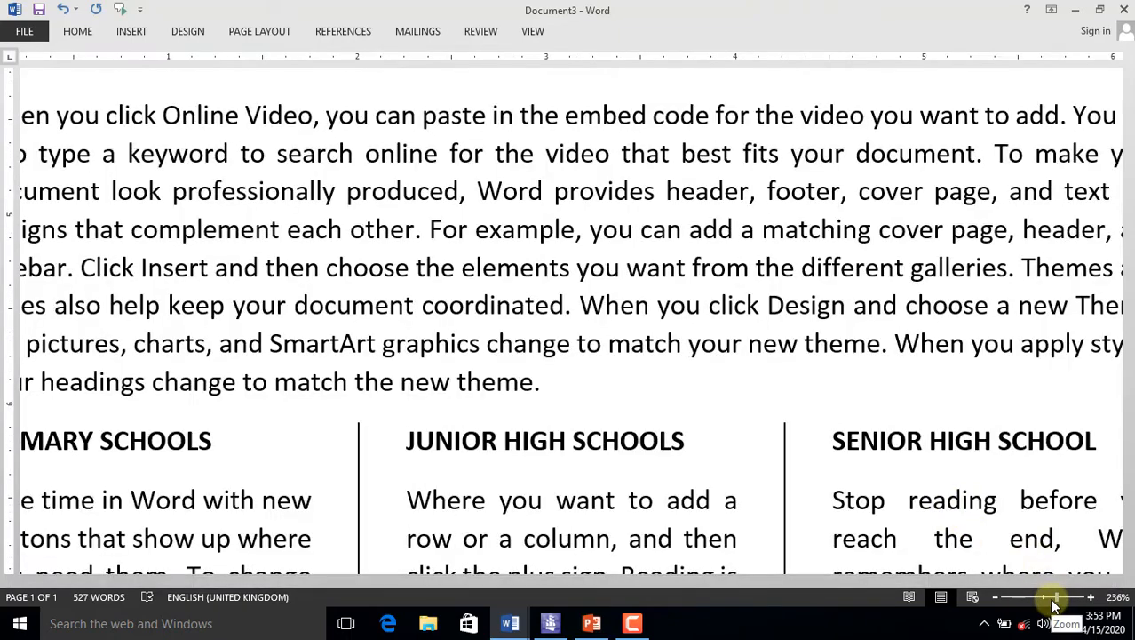
drag(1052, 597, 1027, 597)
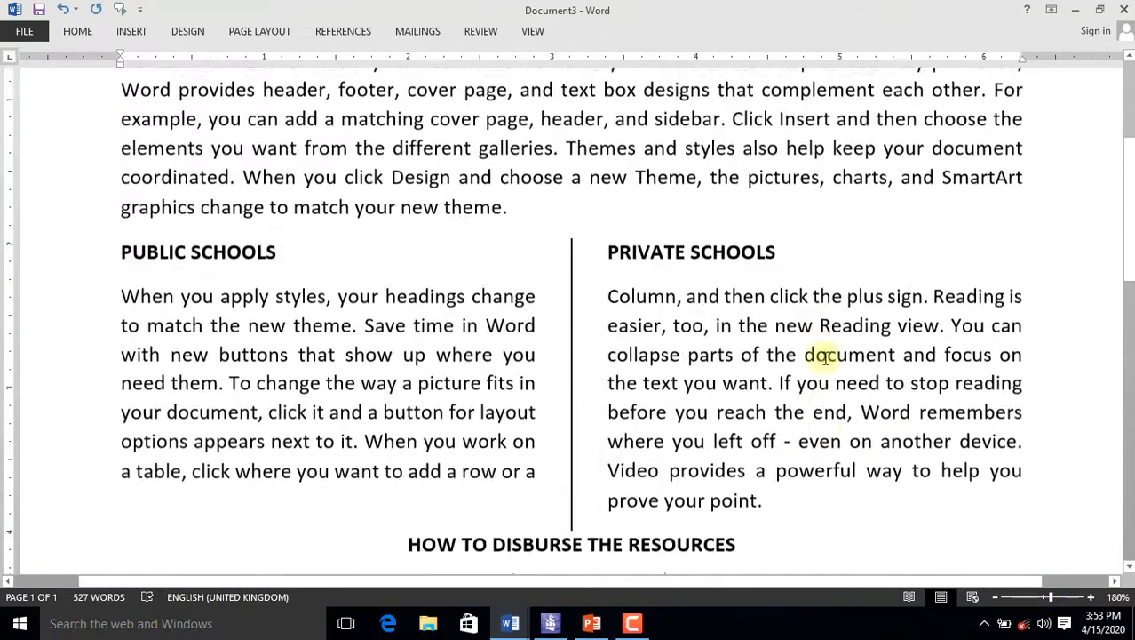
scroll(up, 3)
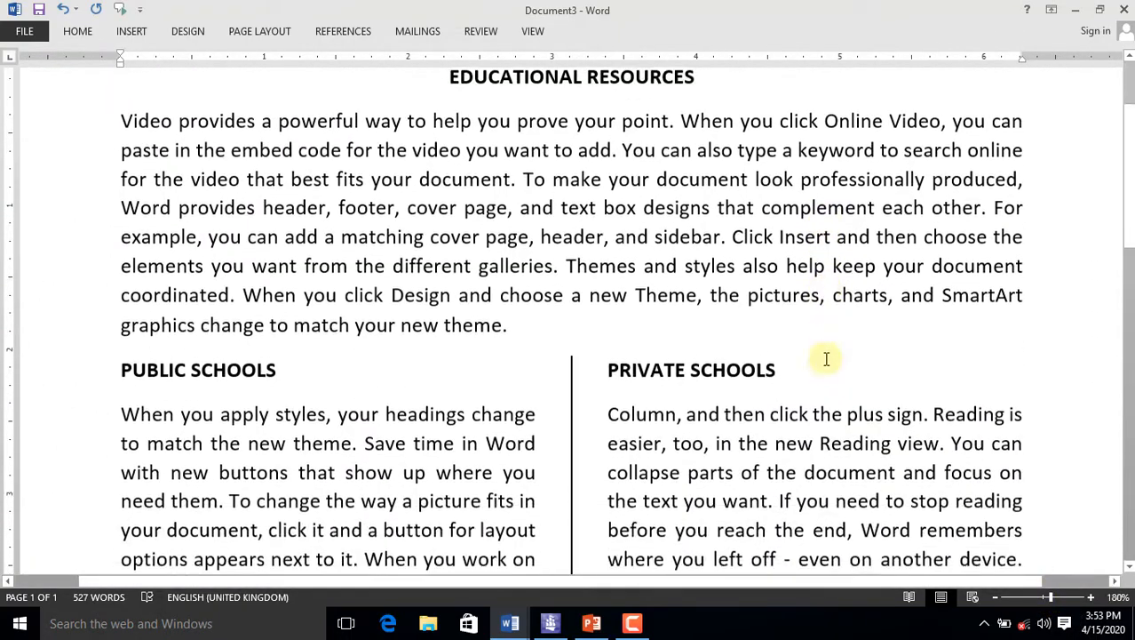
scroll(down, 3)
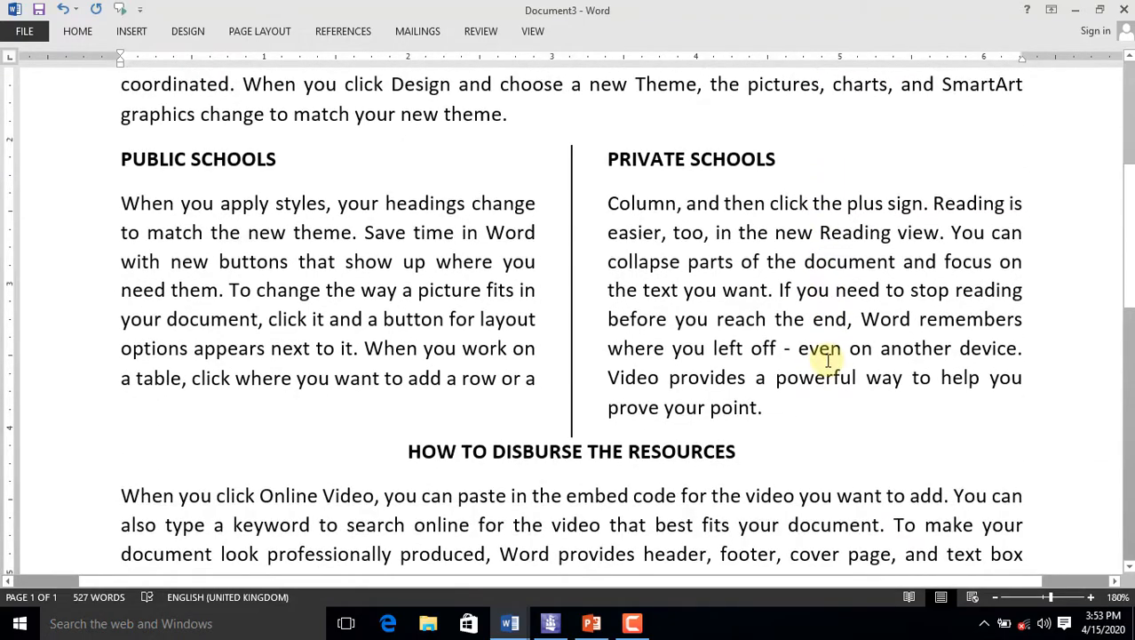
scroll(down, 3)
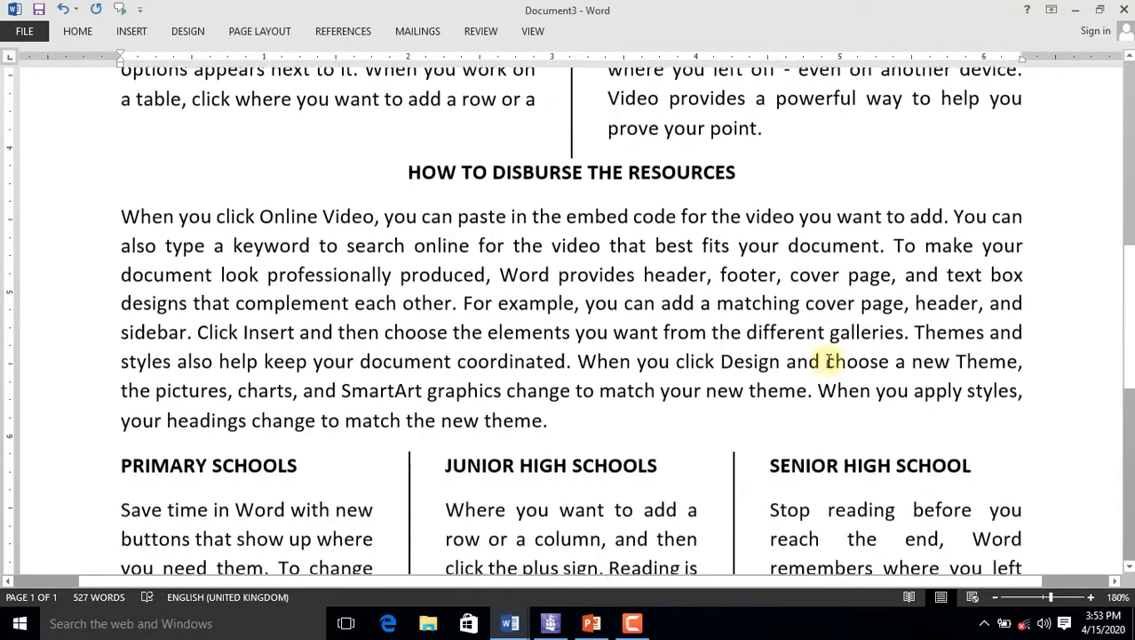
scroll(down, 3)
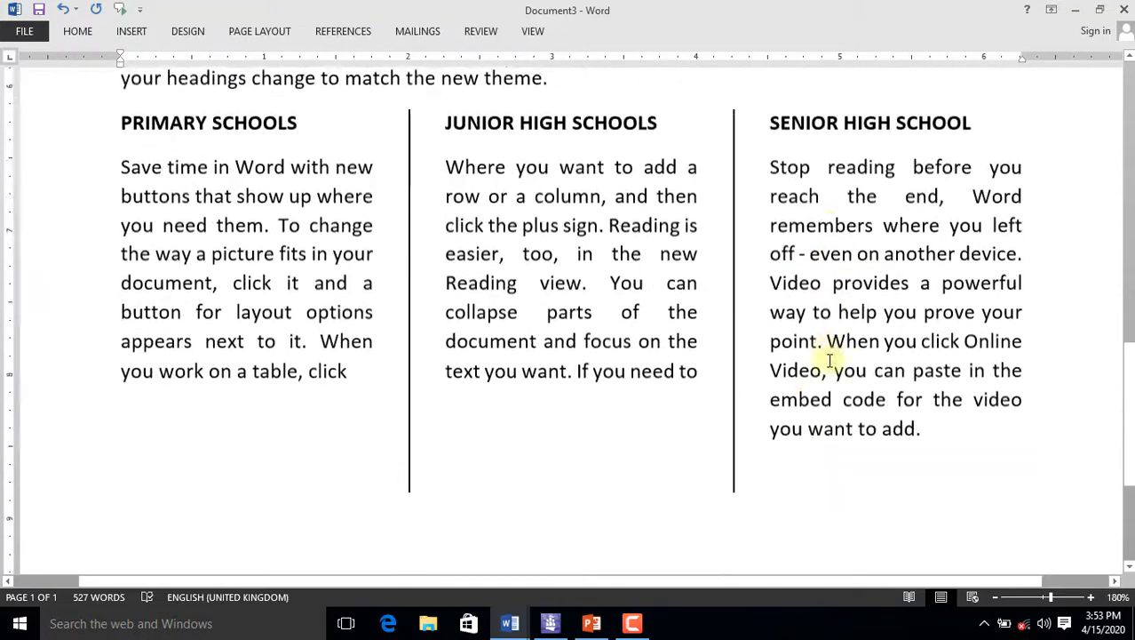
scroll(down, 3)
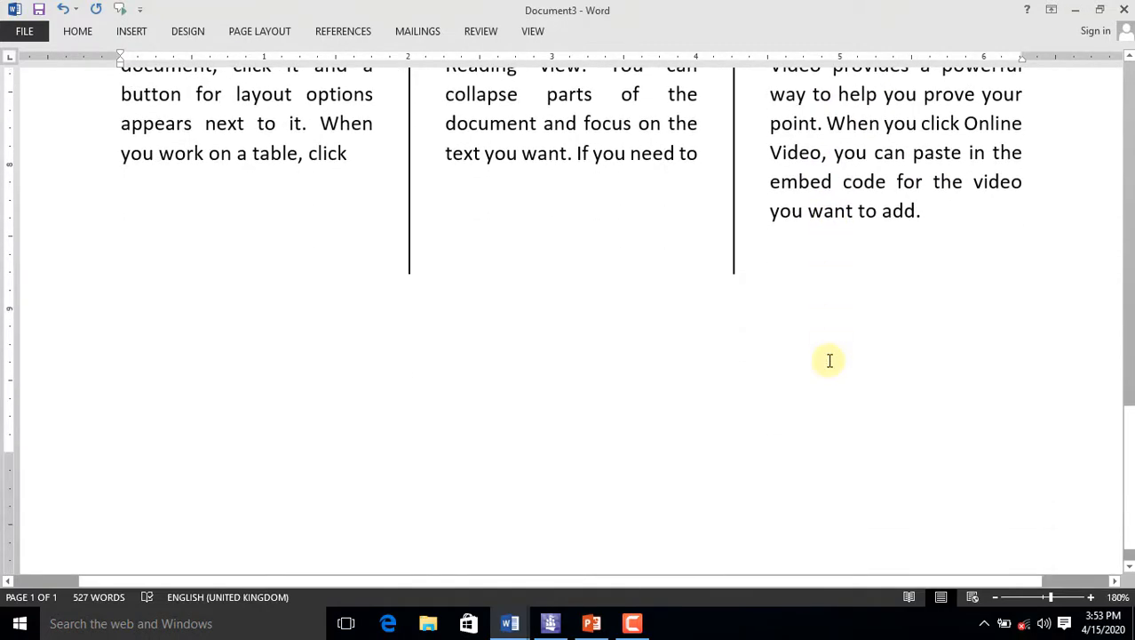